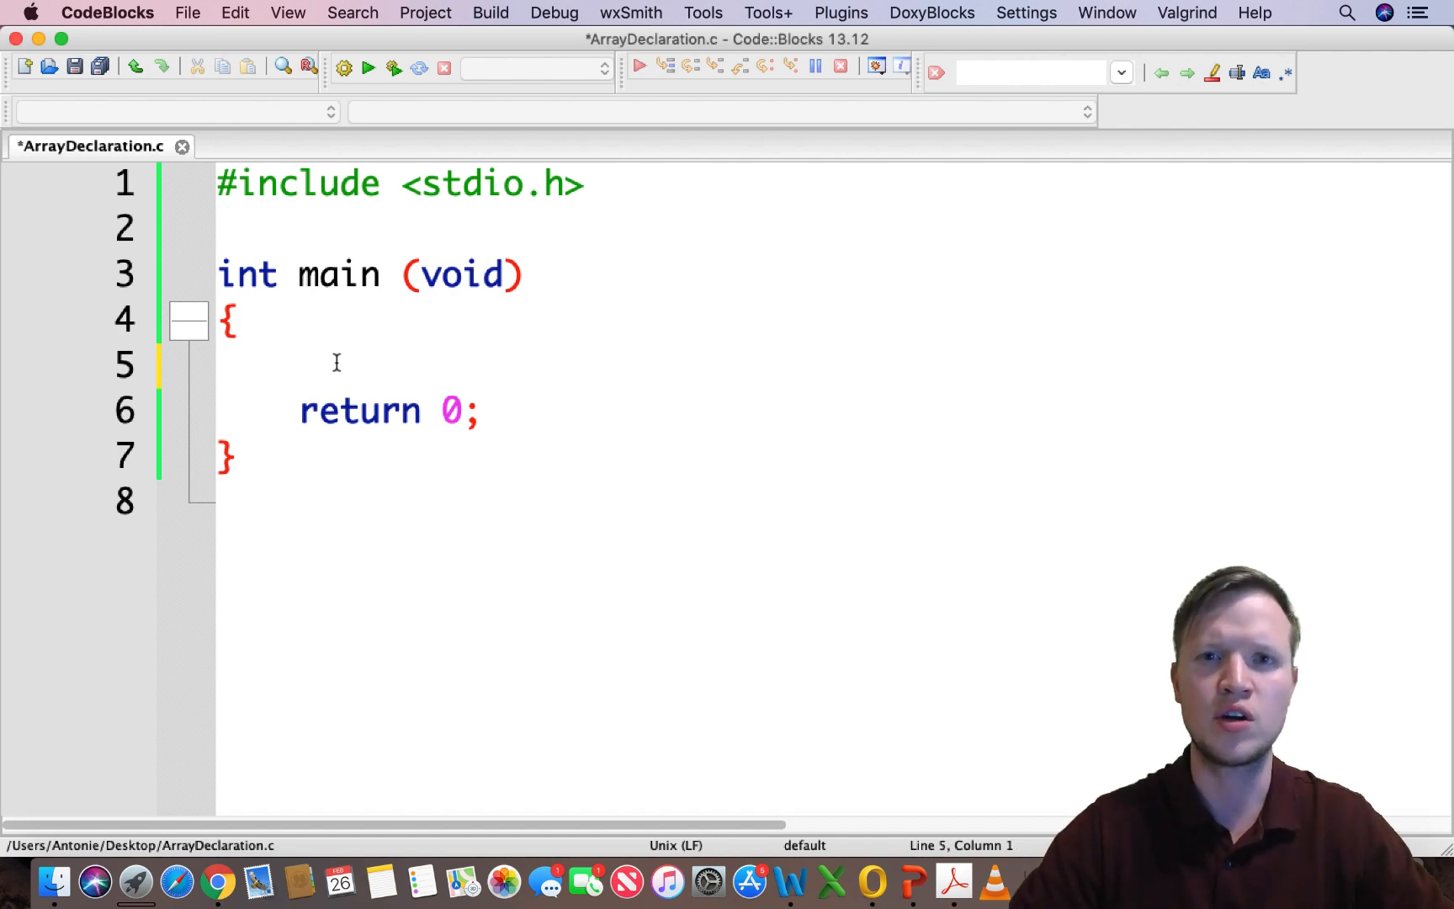
- Declare int Array1[4] = {}; on a new line inside main
key(enter)
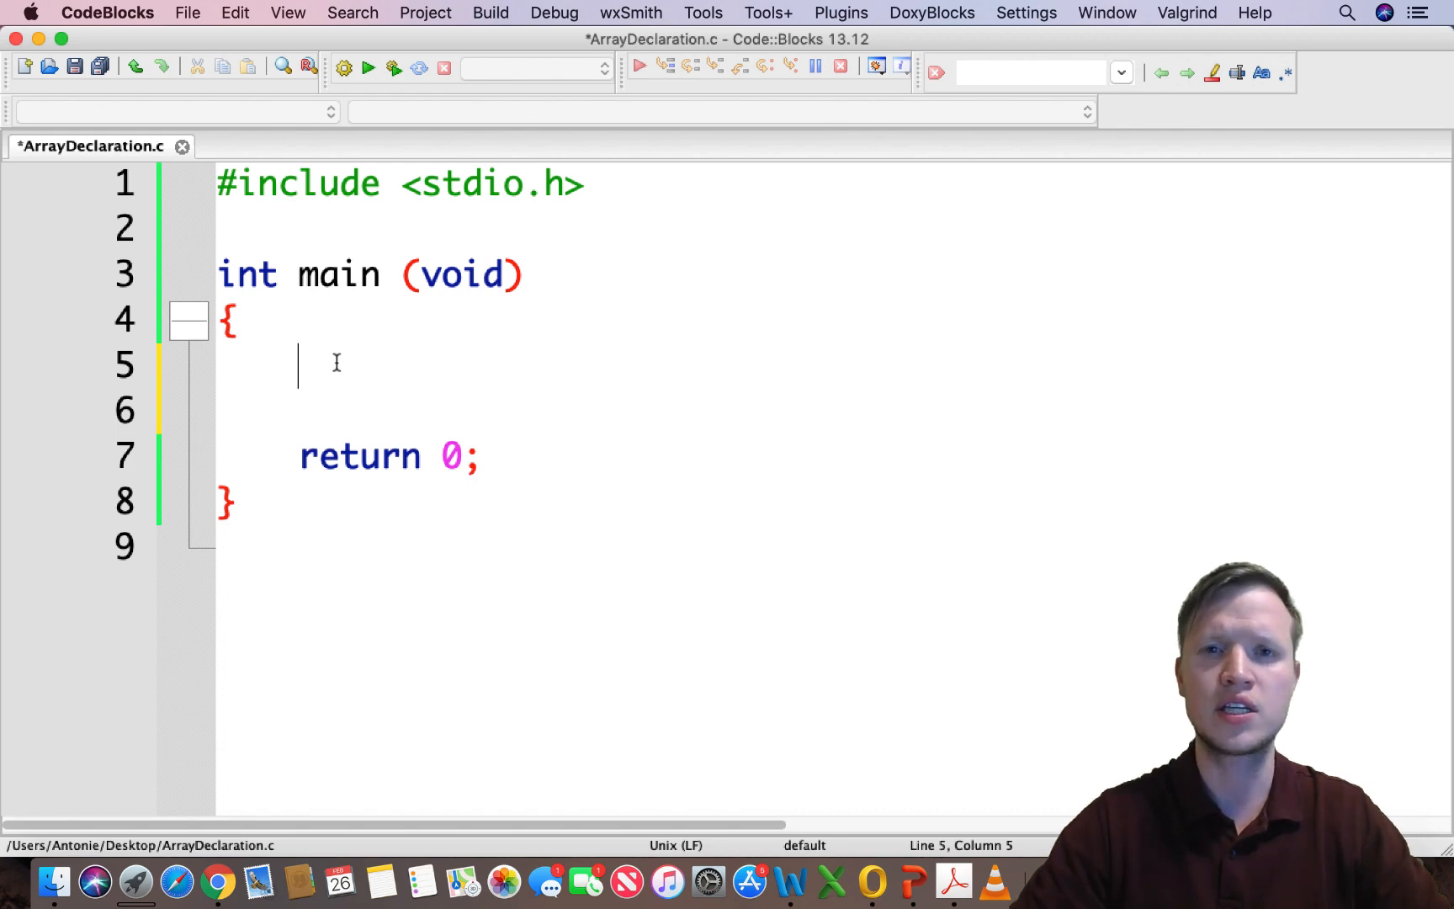
text(in)
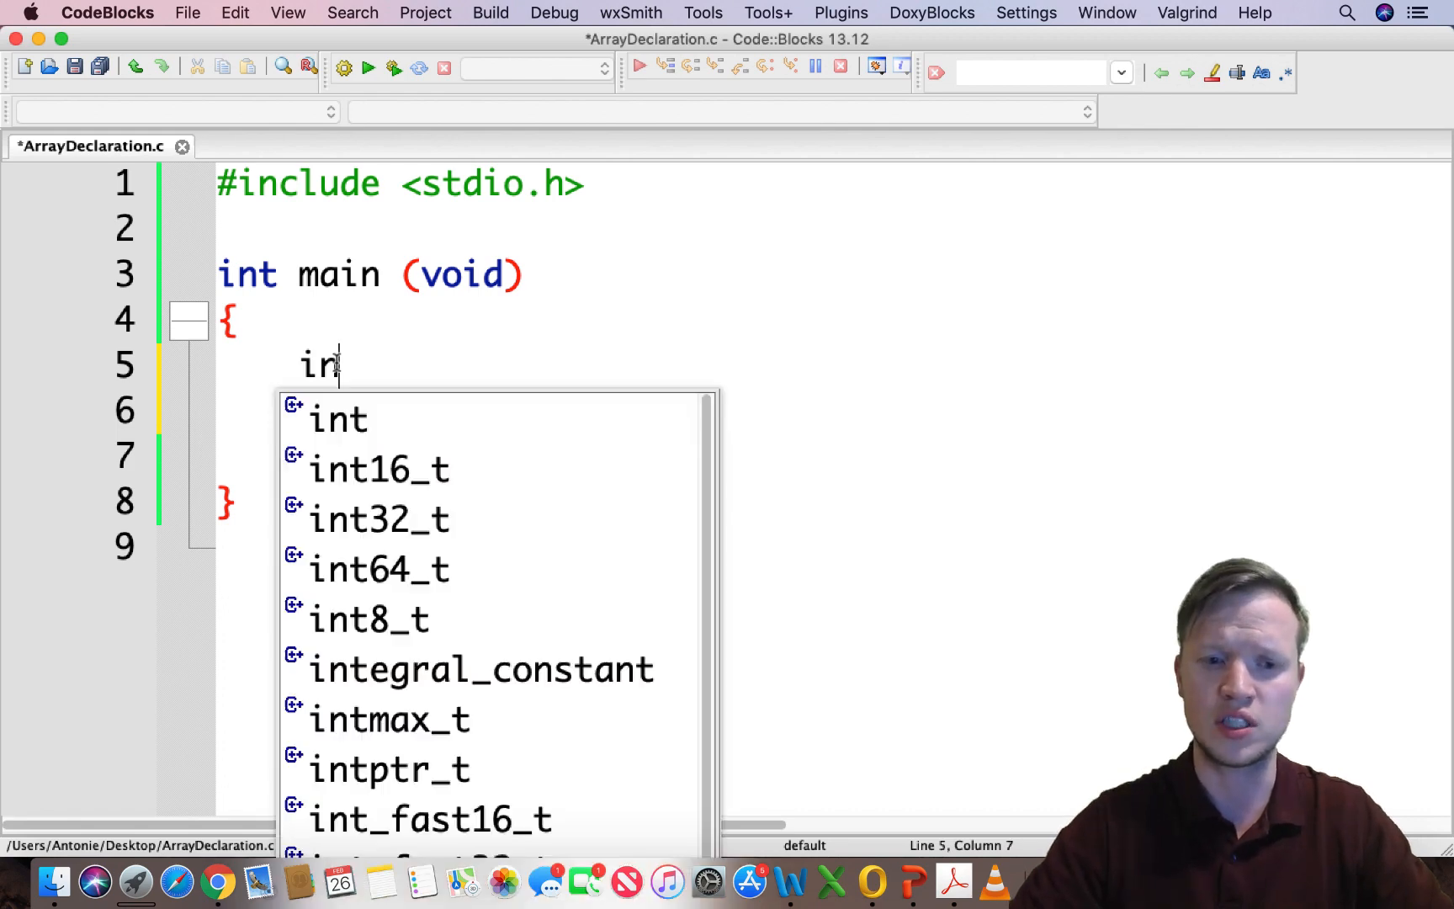
text(t)
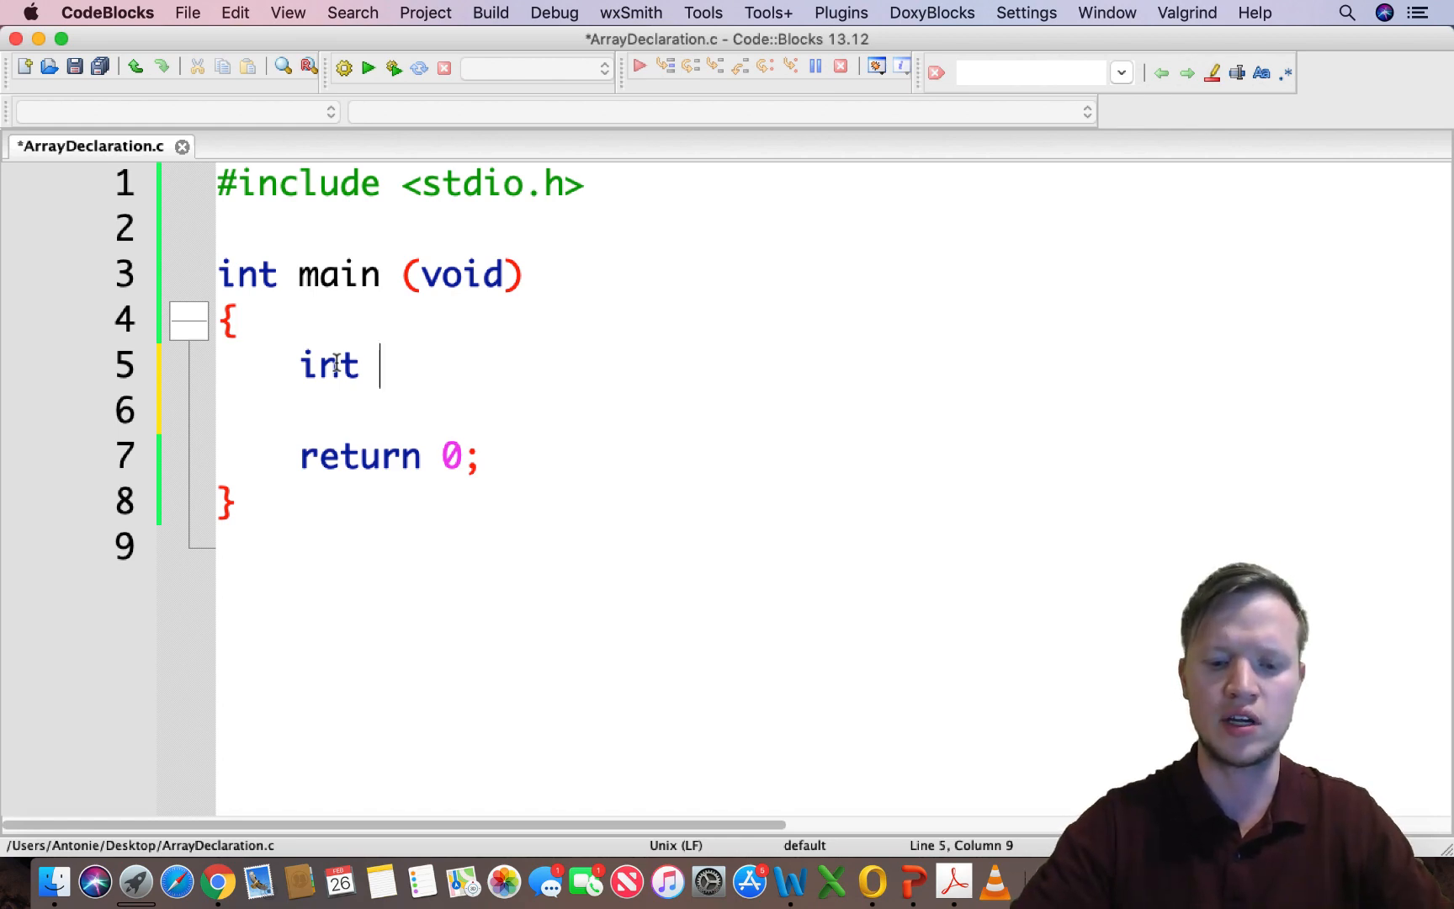
text(Array)
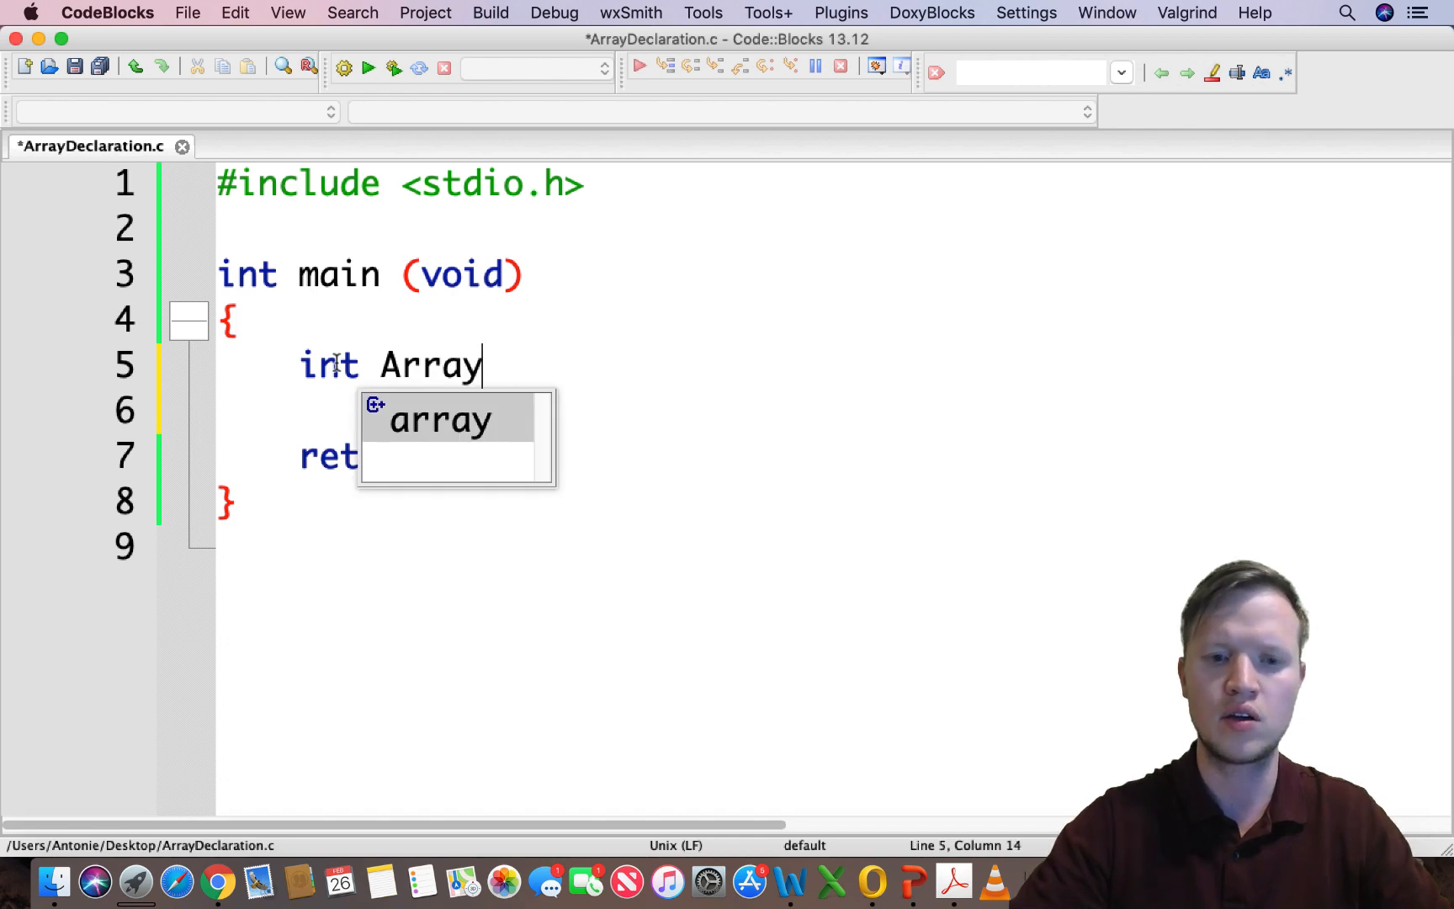
text(1)
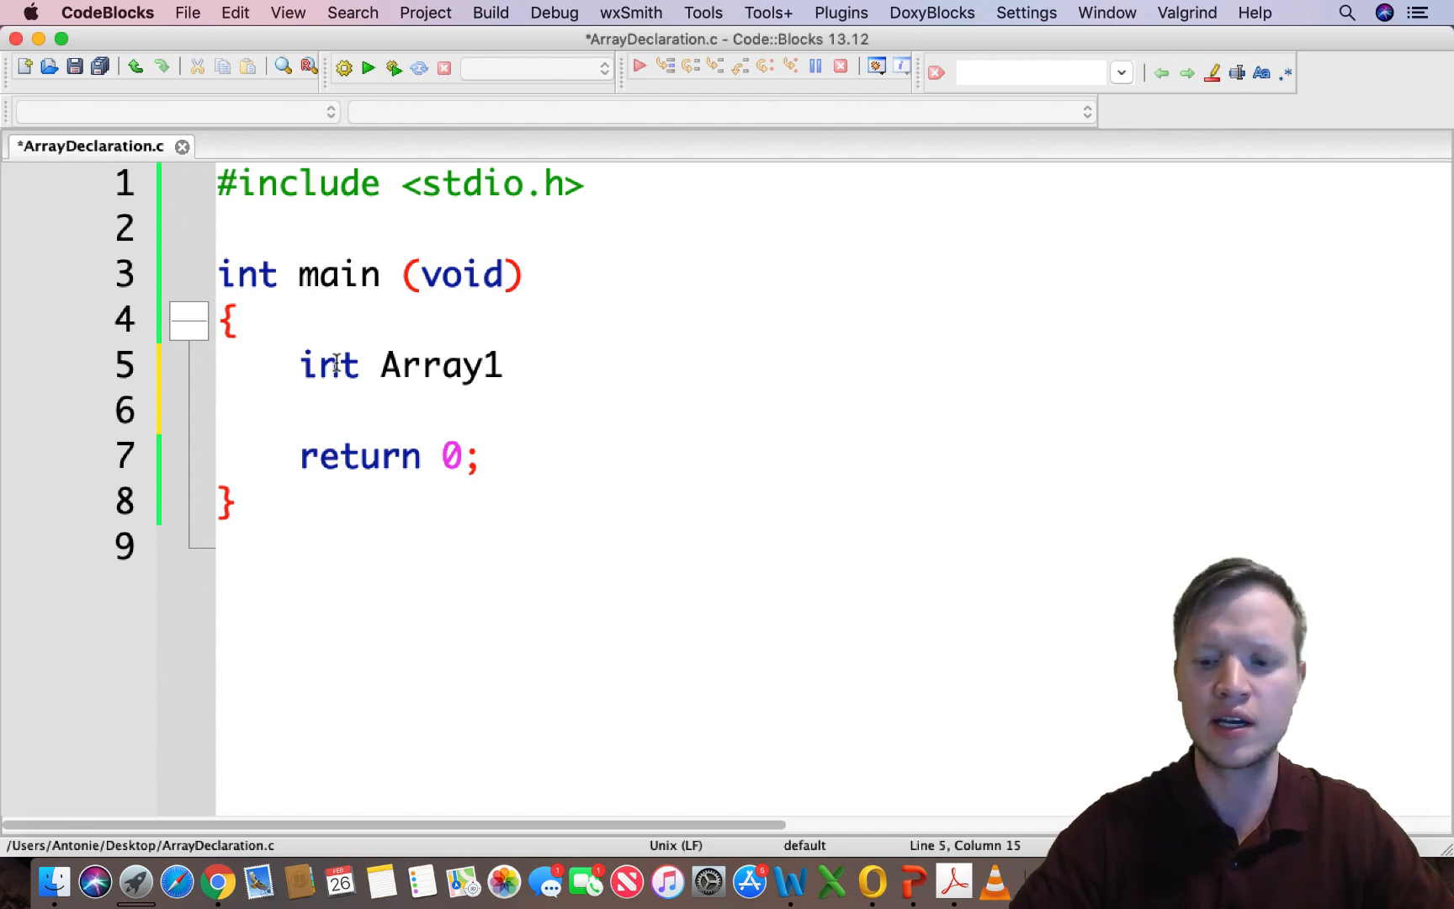
text([])
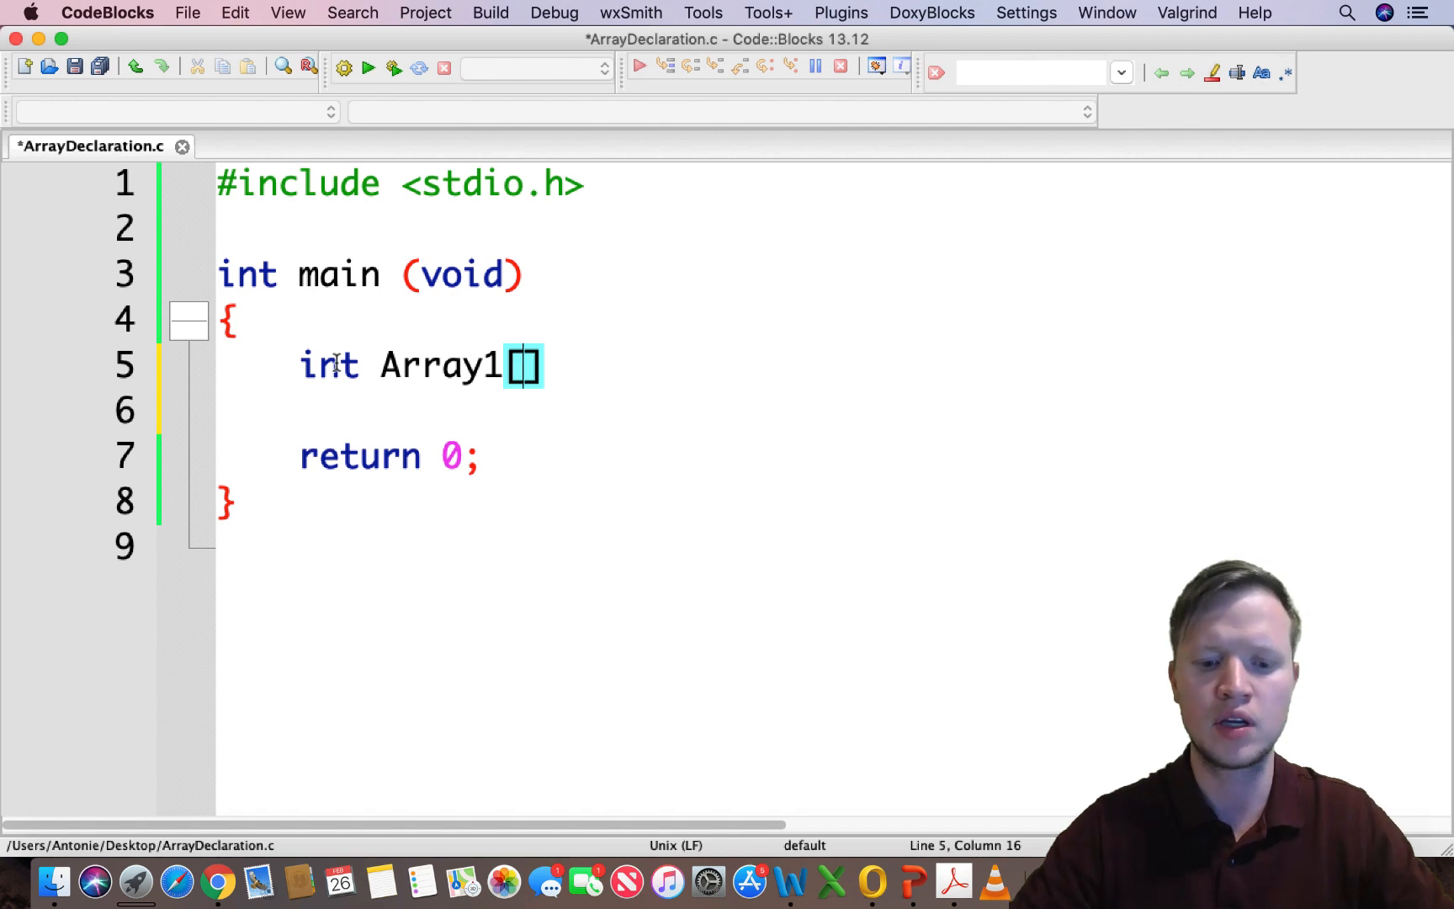
text(4)
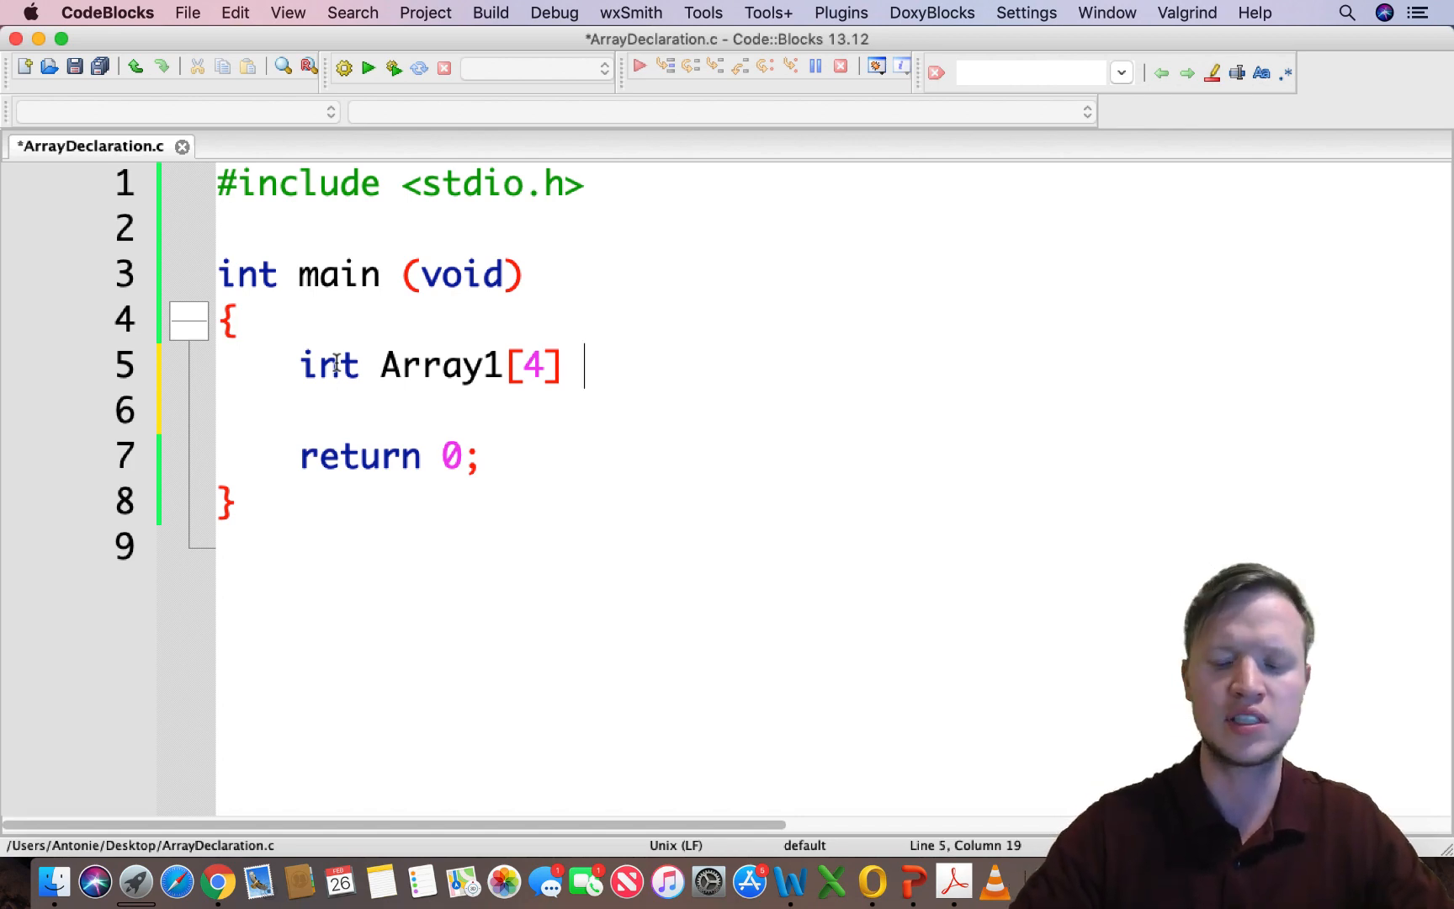
text(=)
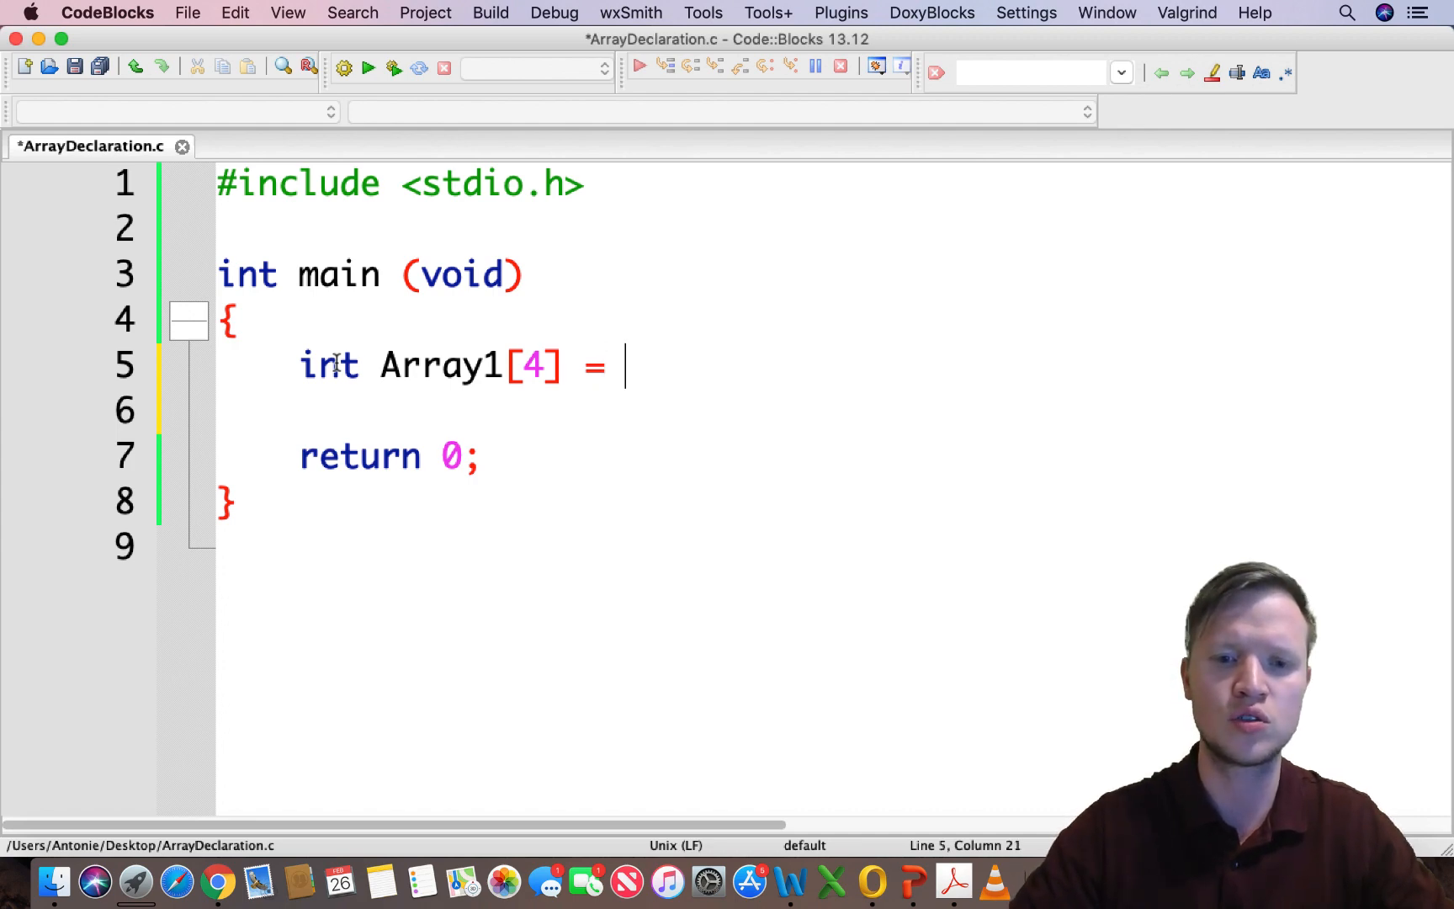
text({};)
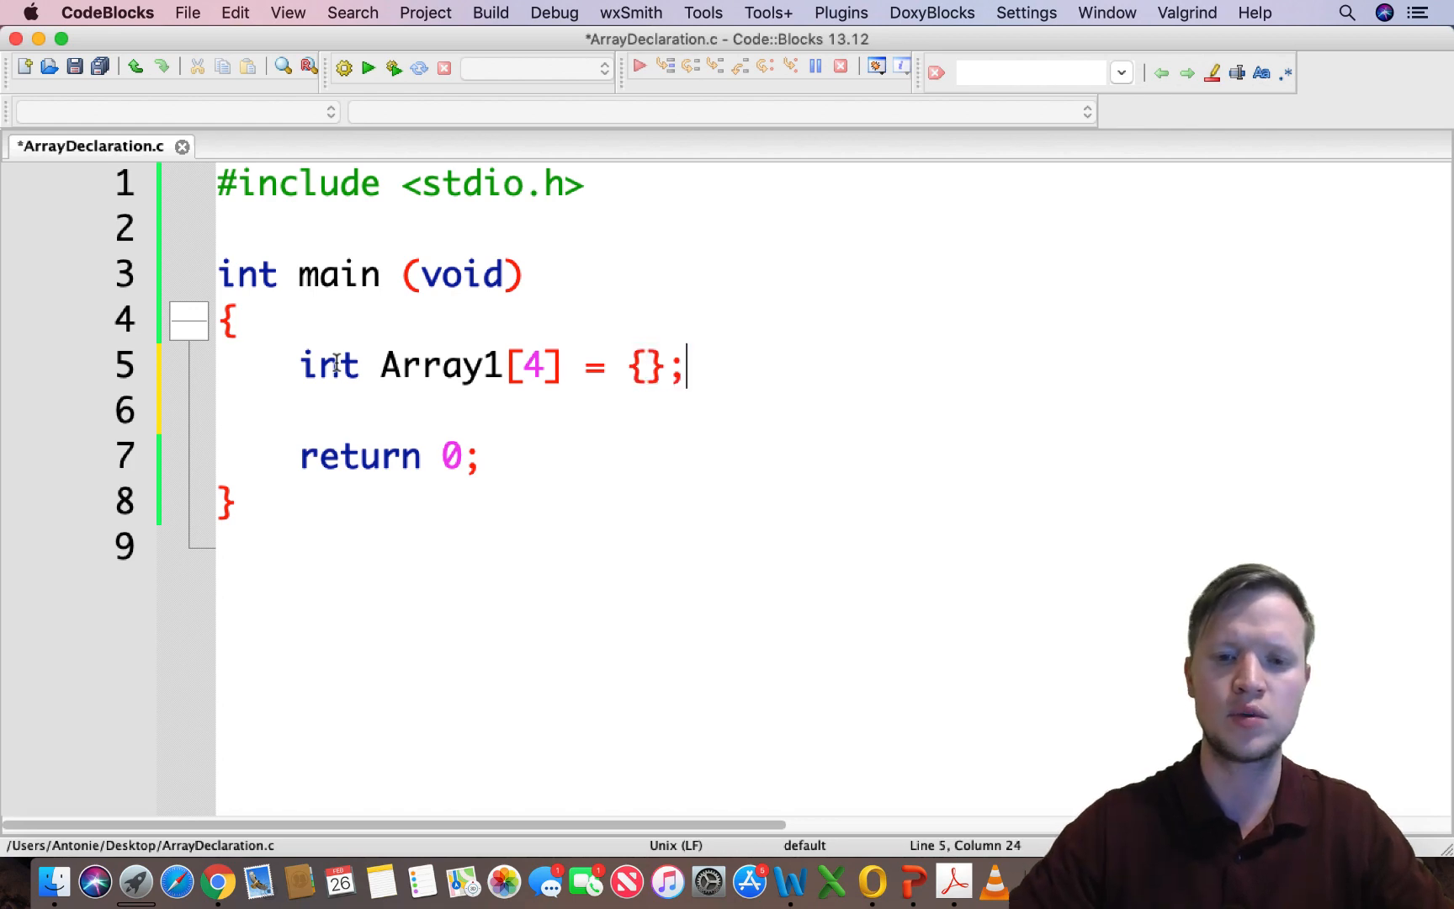
- Begin filling the initializer braces with the values 1,4
double_click(646, 365)
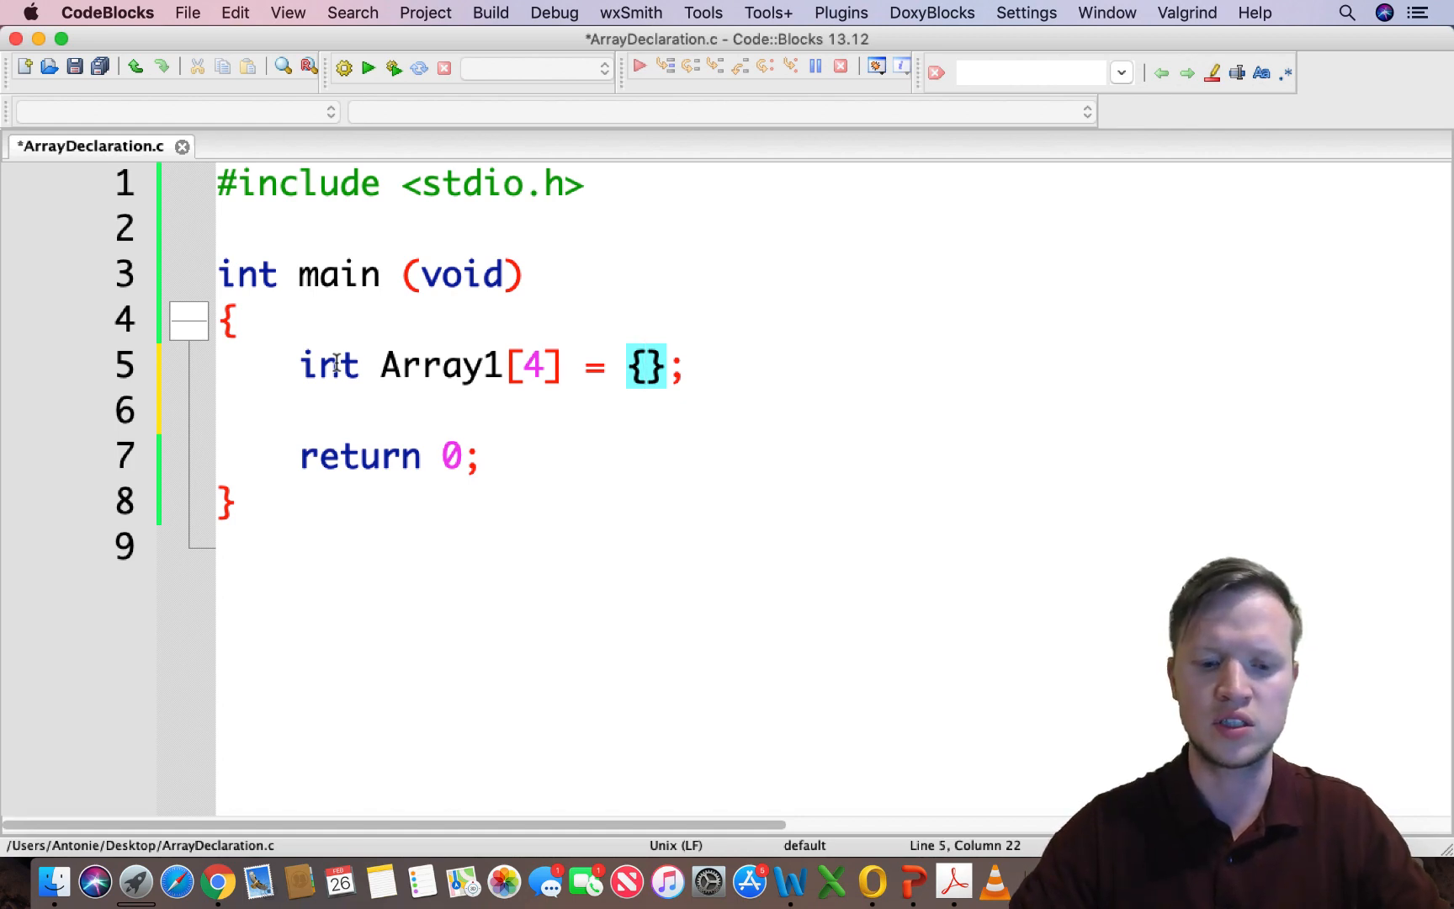
text(1,4,3,)
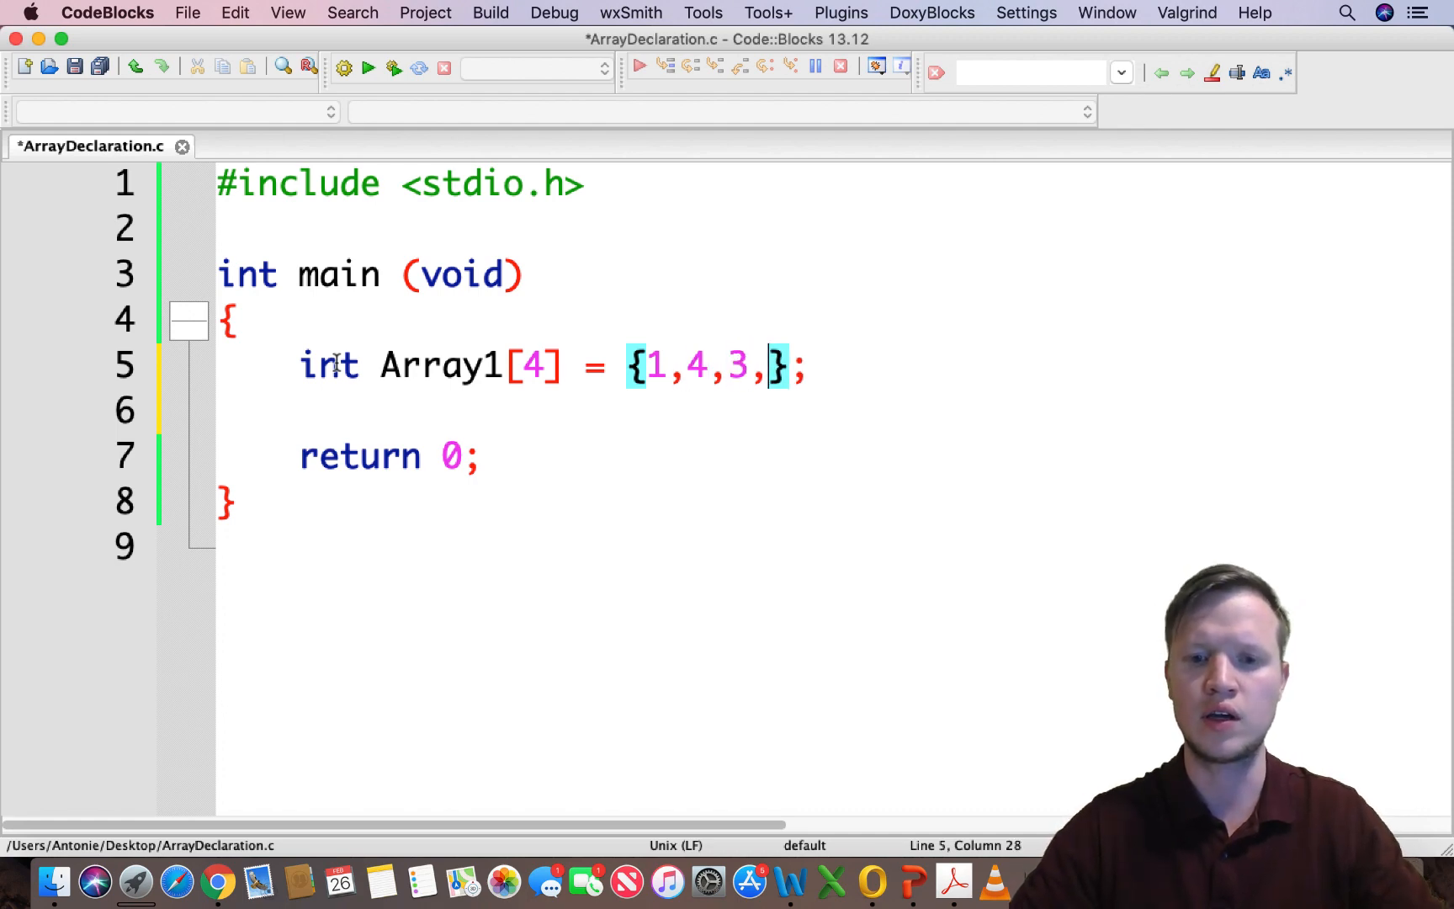
- Complete the initializer as {1,4,3,2}
text(2)
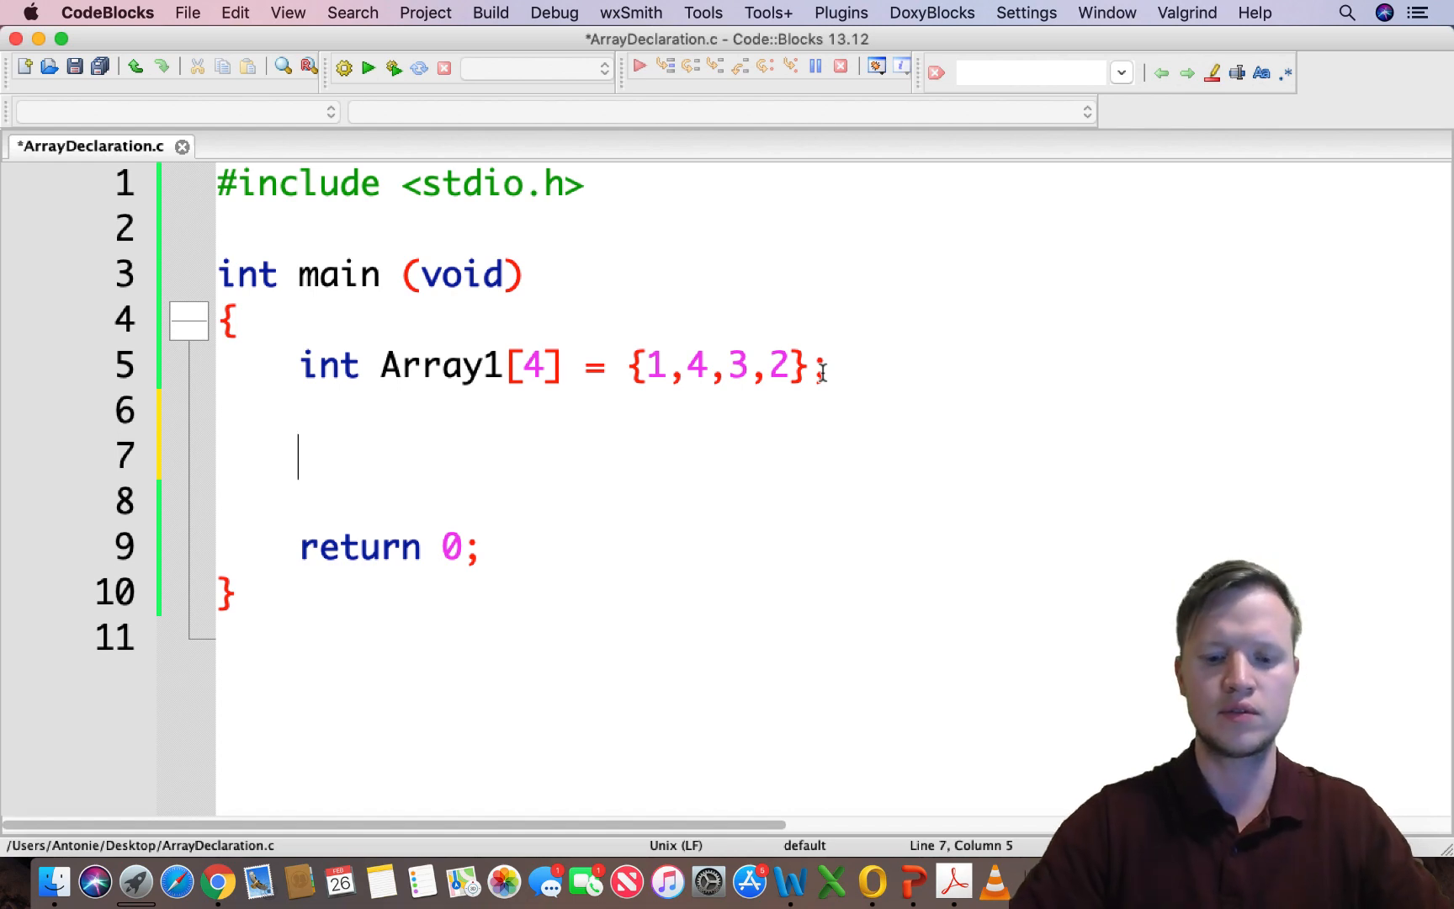
- Add a printf with format string "Array index 1 = %d" below the declaration
text(printf())
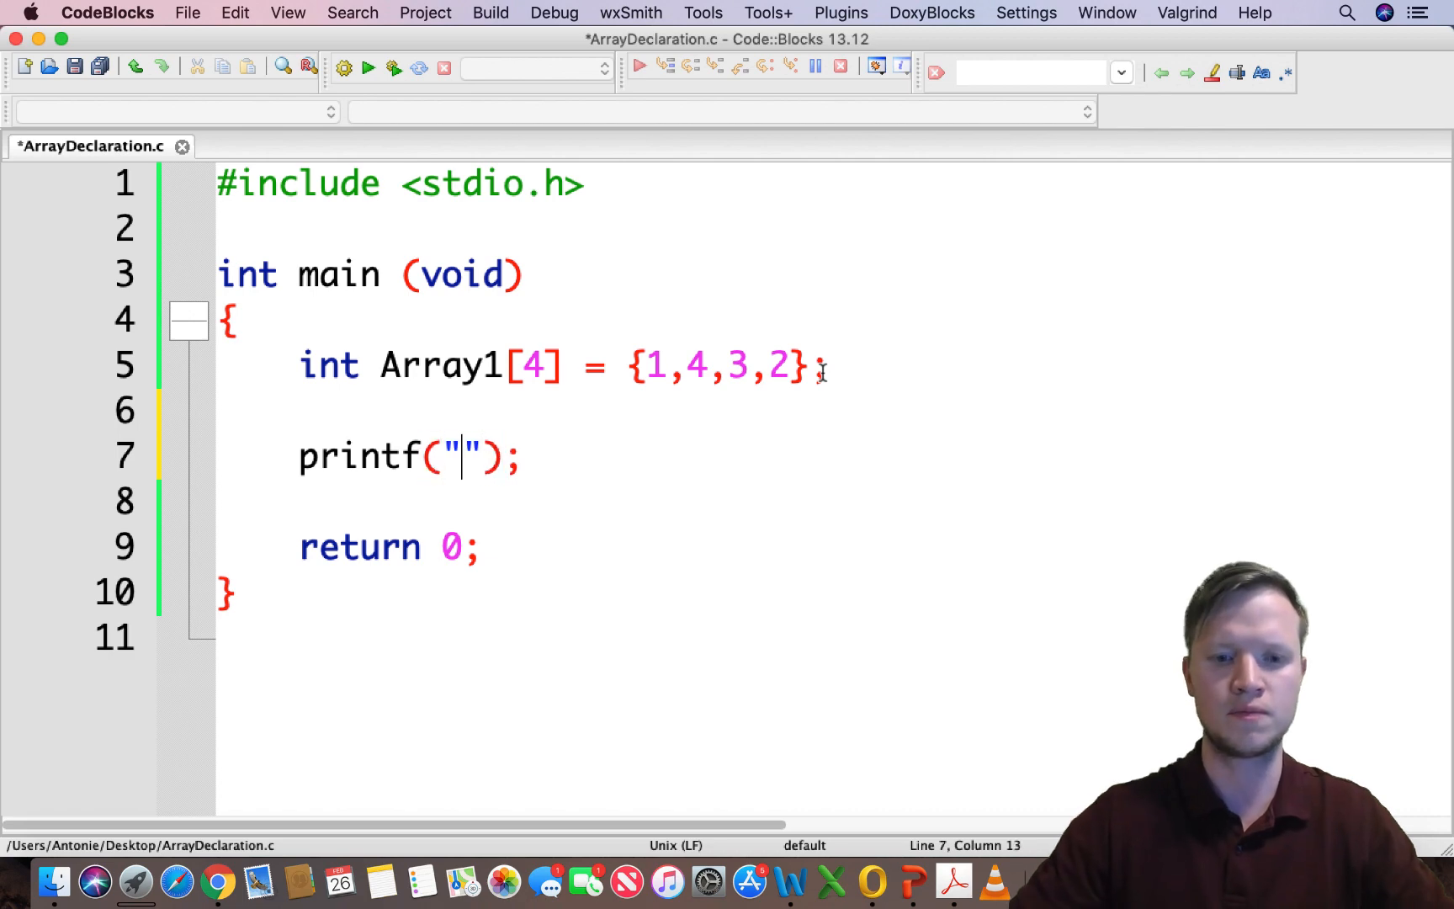
text(A)
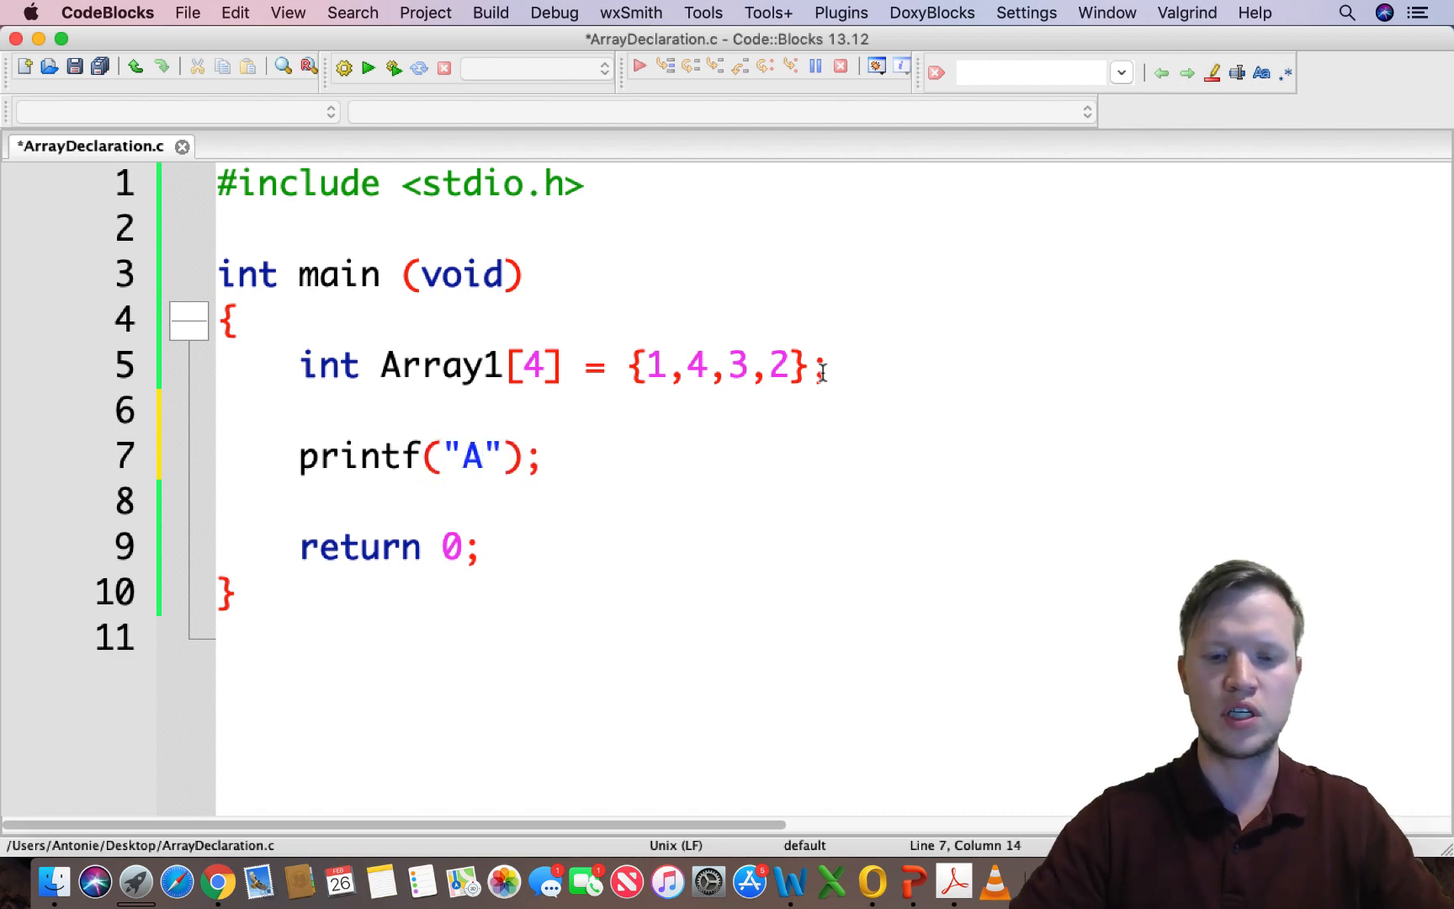
text(rray index 1)
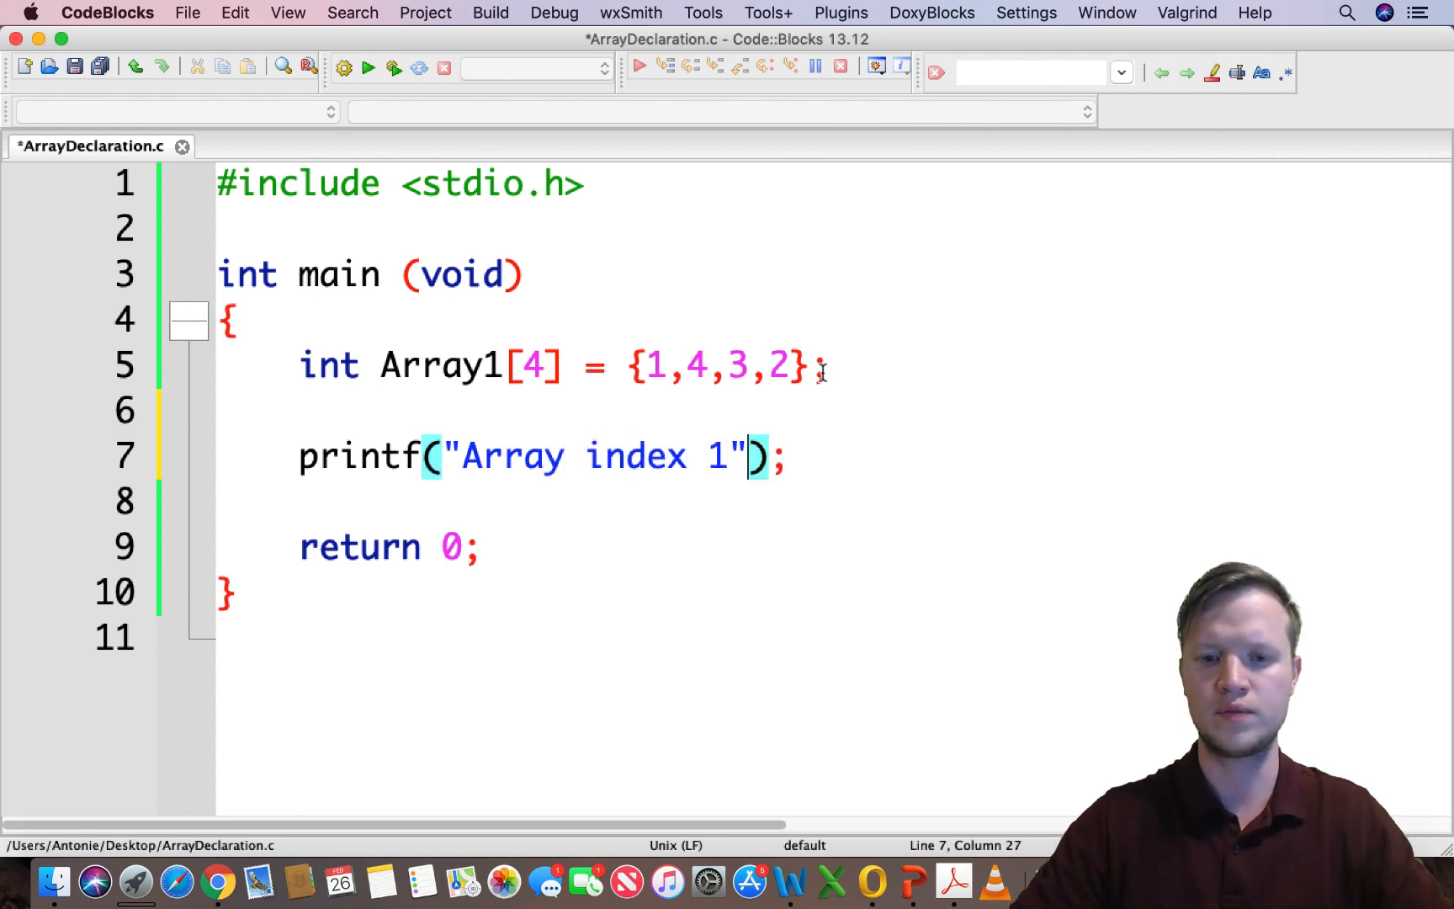
text(=)
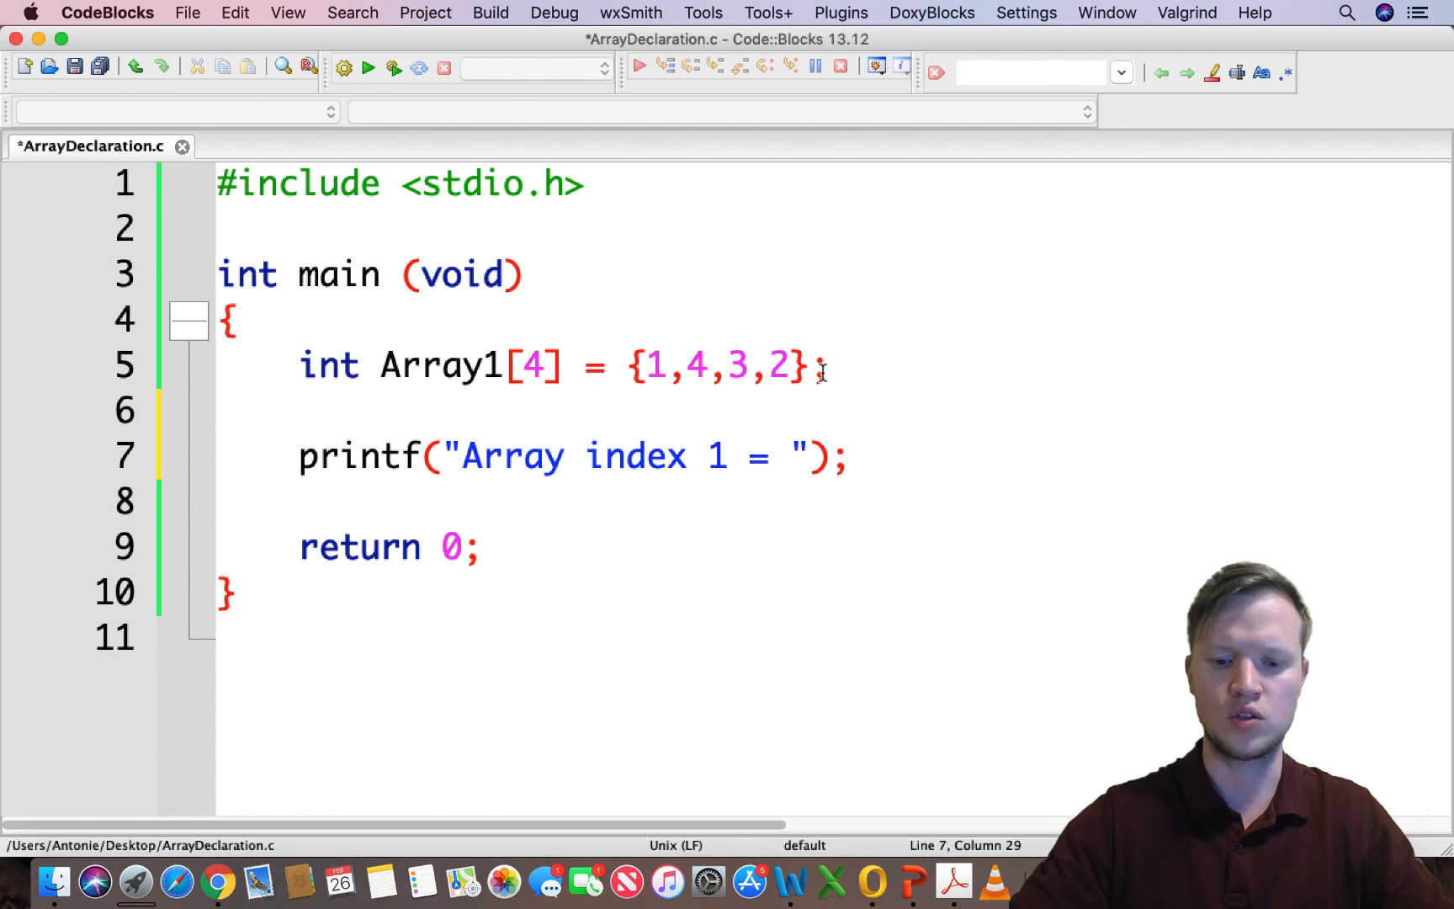
text(%d)
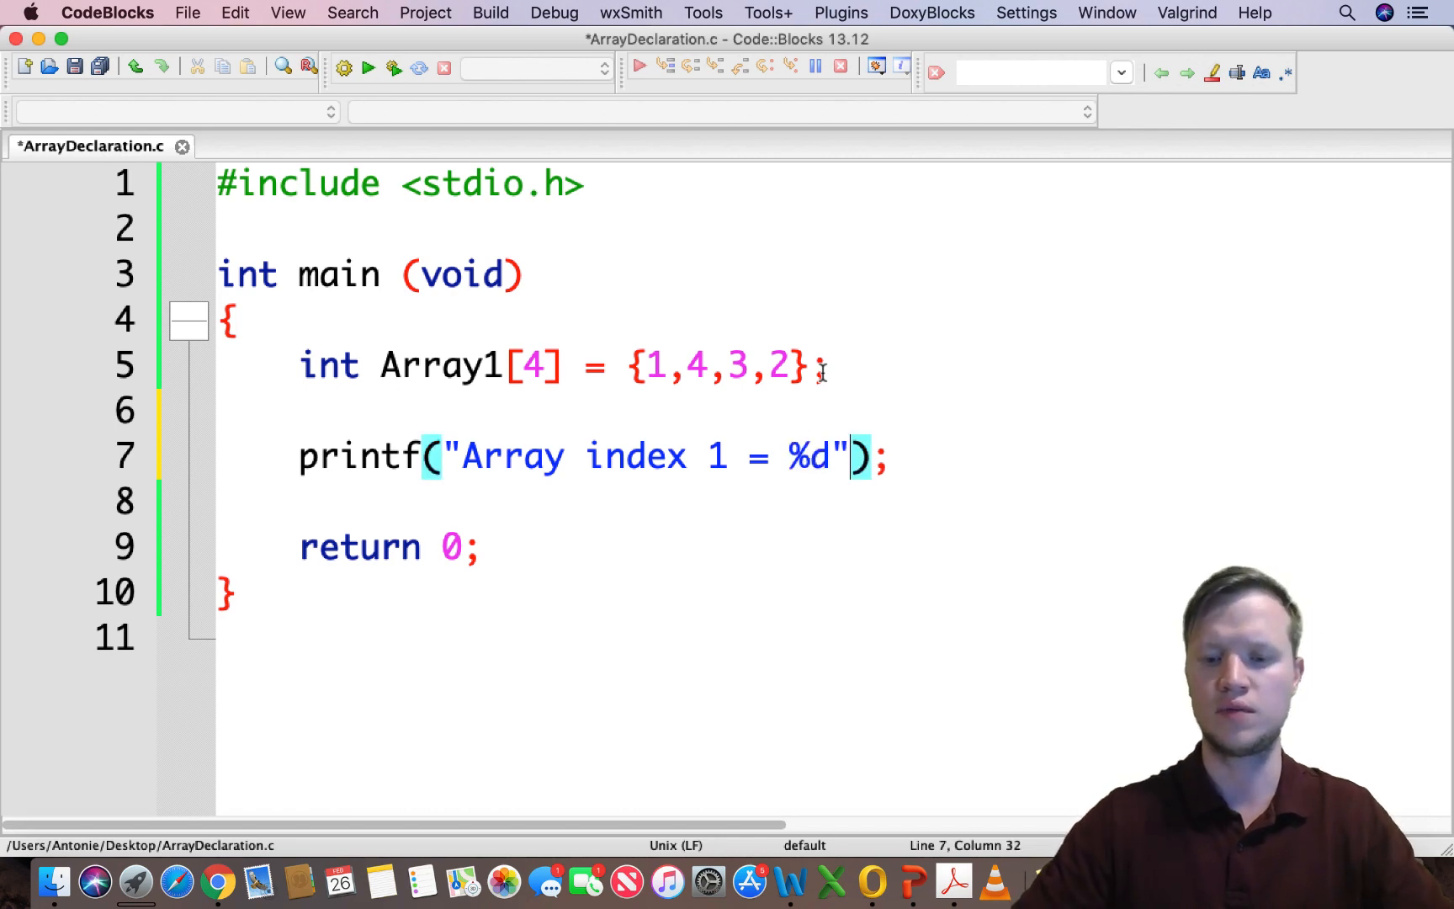
text(,)
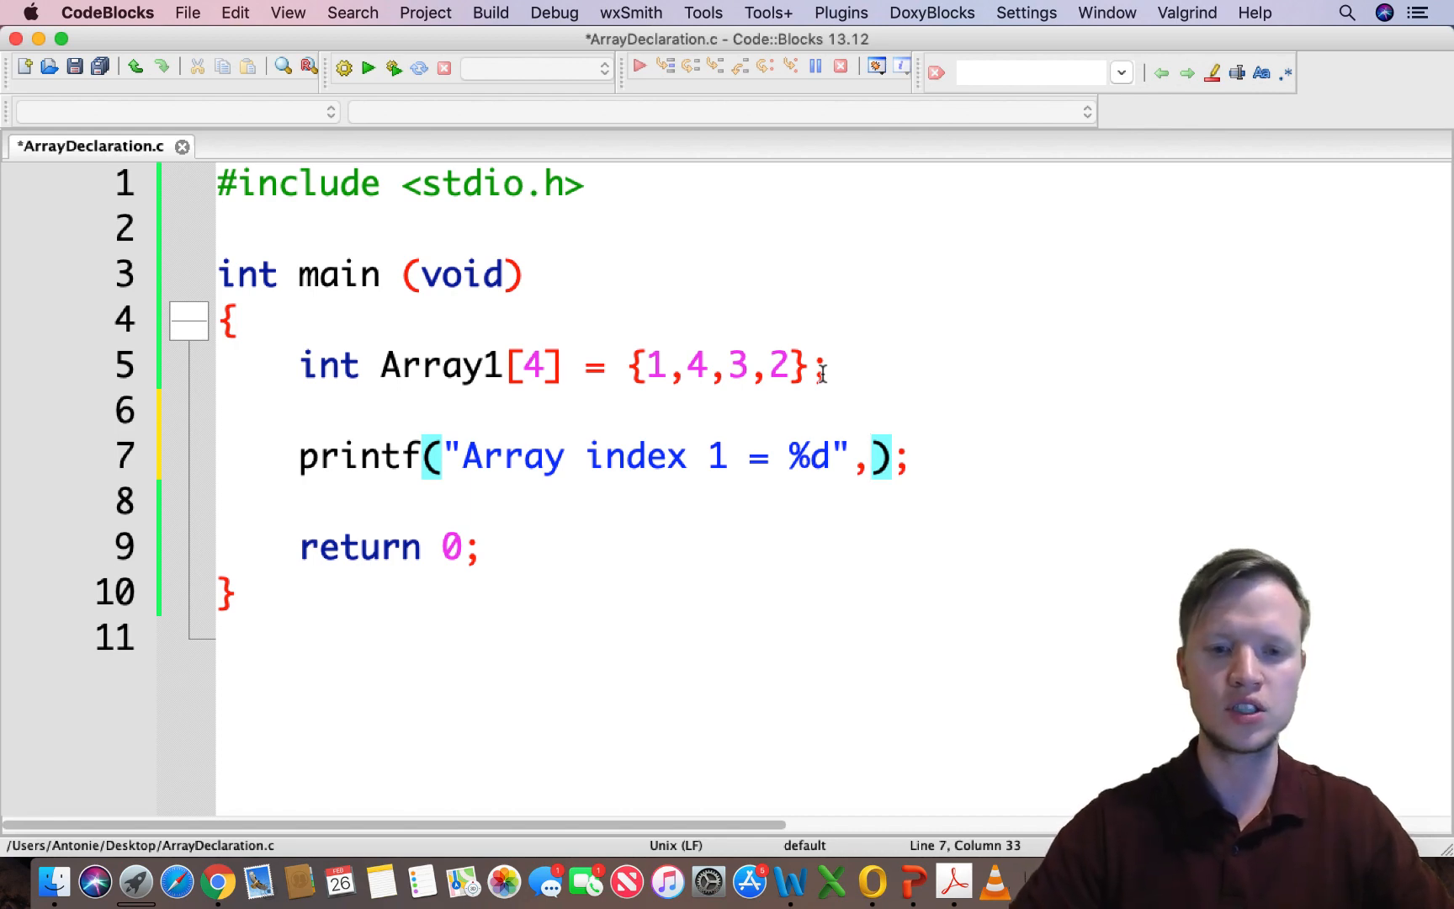
- Pass Array[1] as the argument for the %d placeholder
text(Arra)
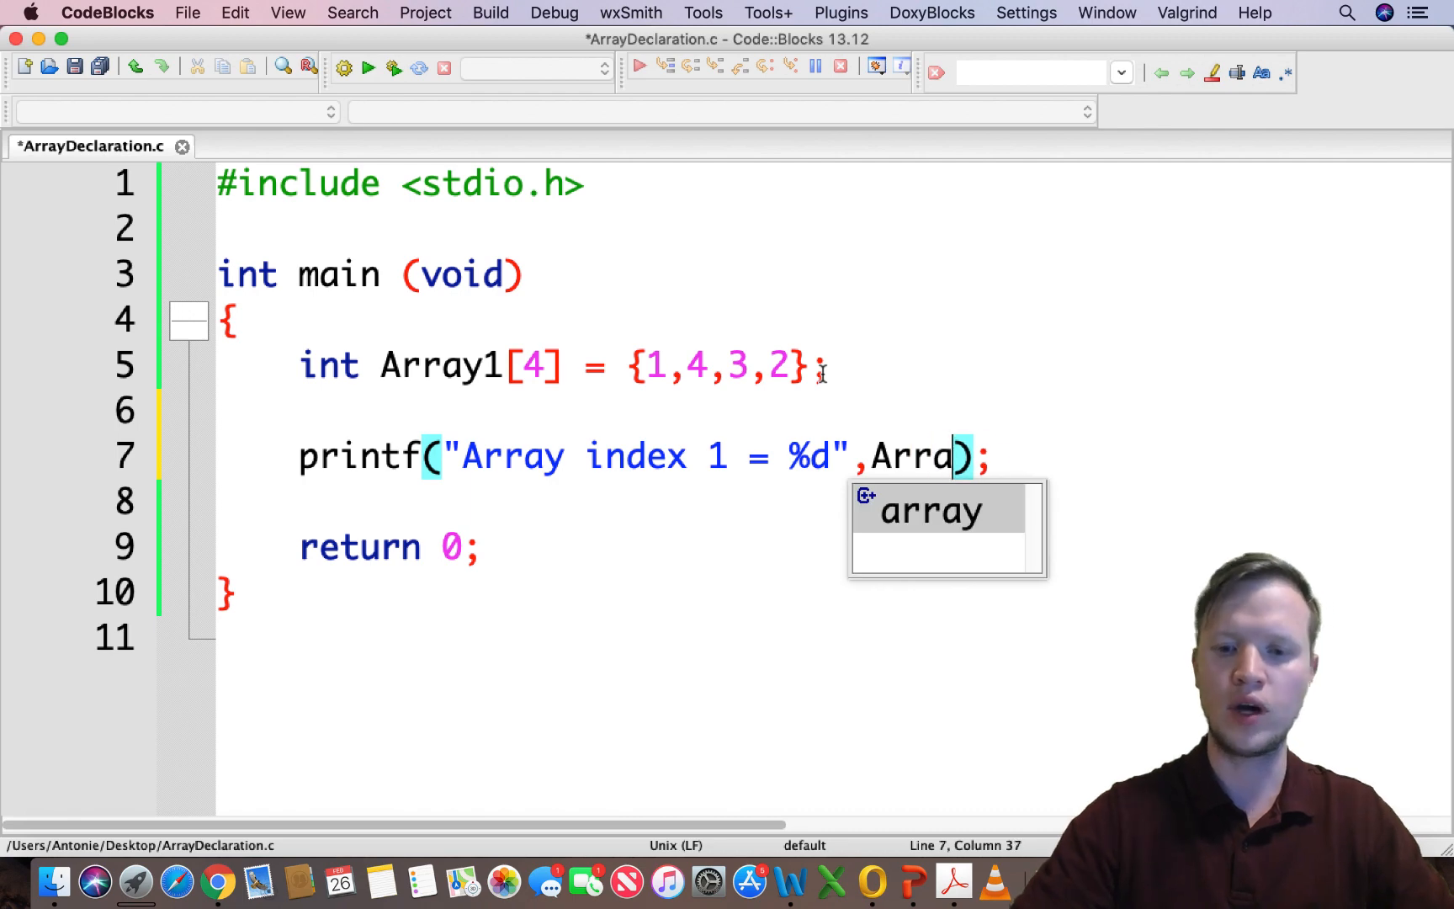
text(y)
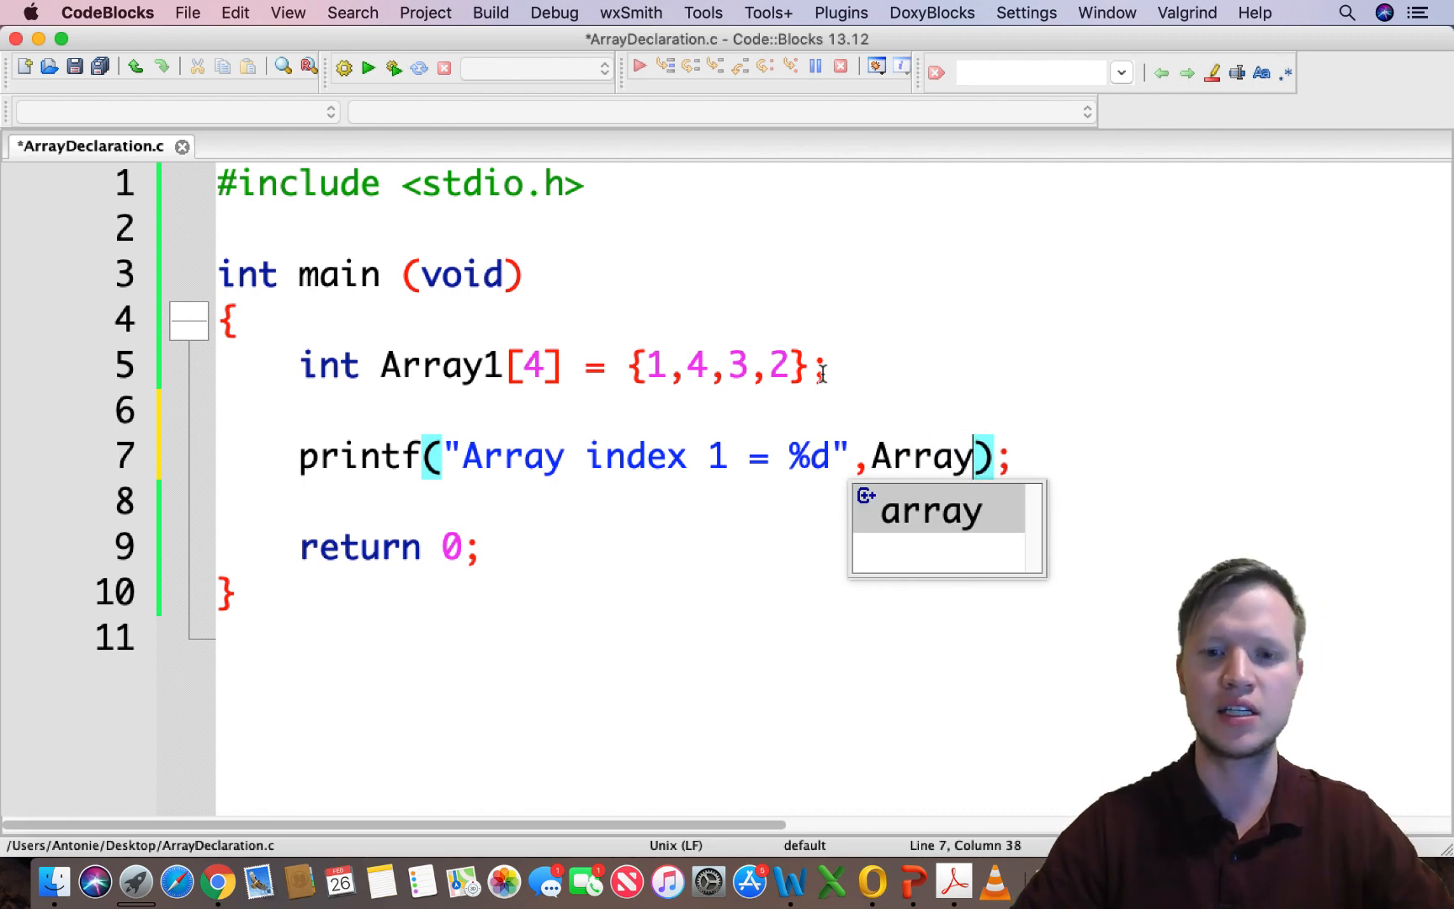
text([])
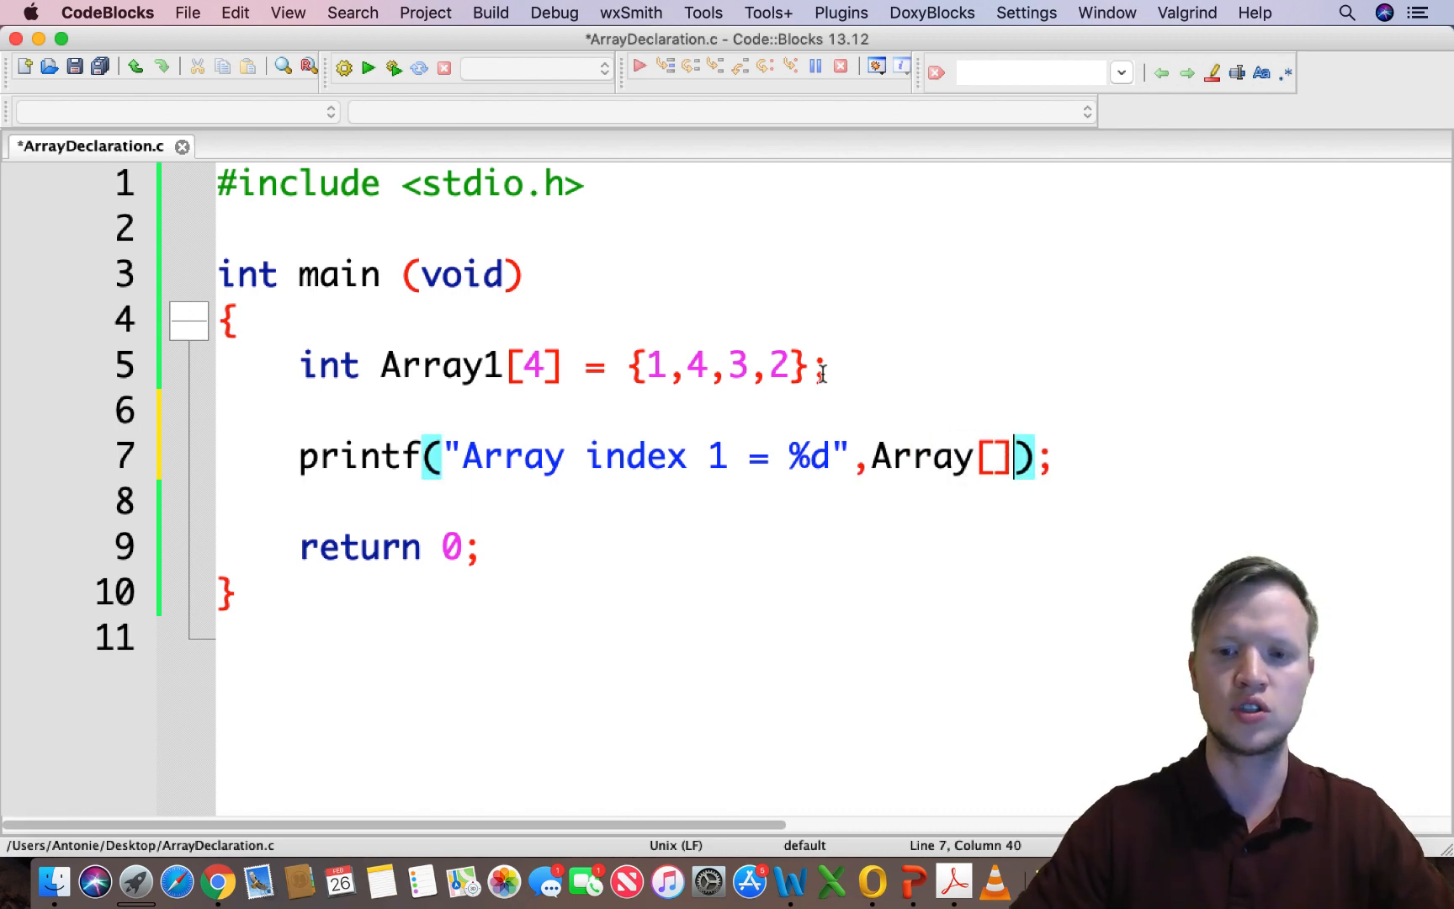
text(1)
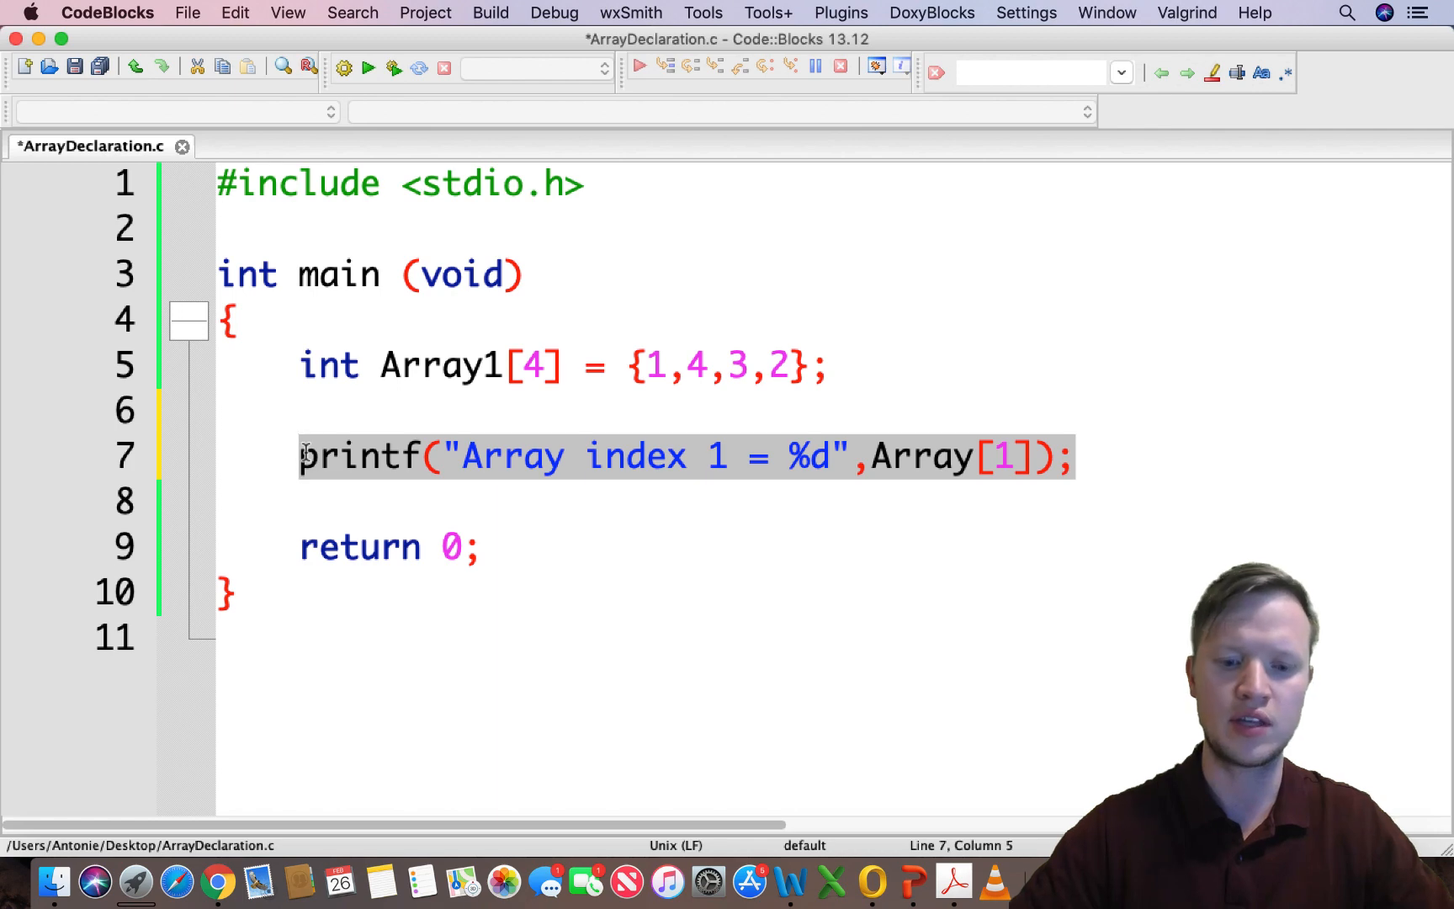
- Duplicate the printf line below with index 3 and save the file
click(1167, 456)
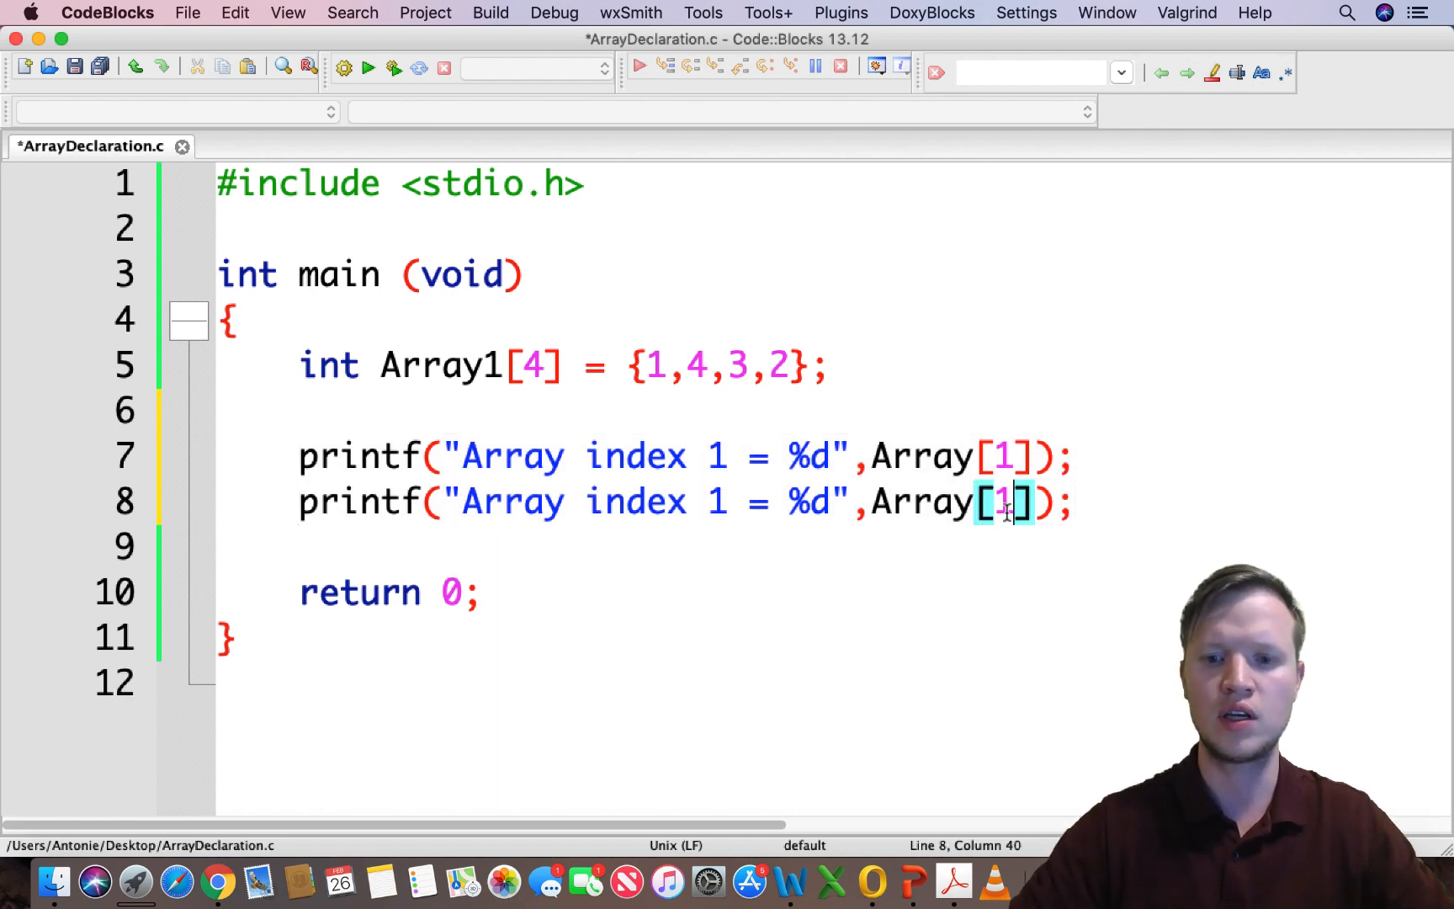
text(3)
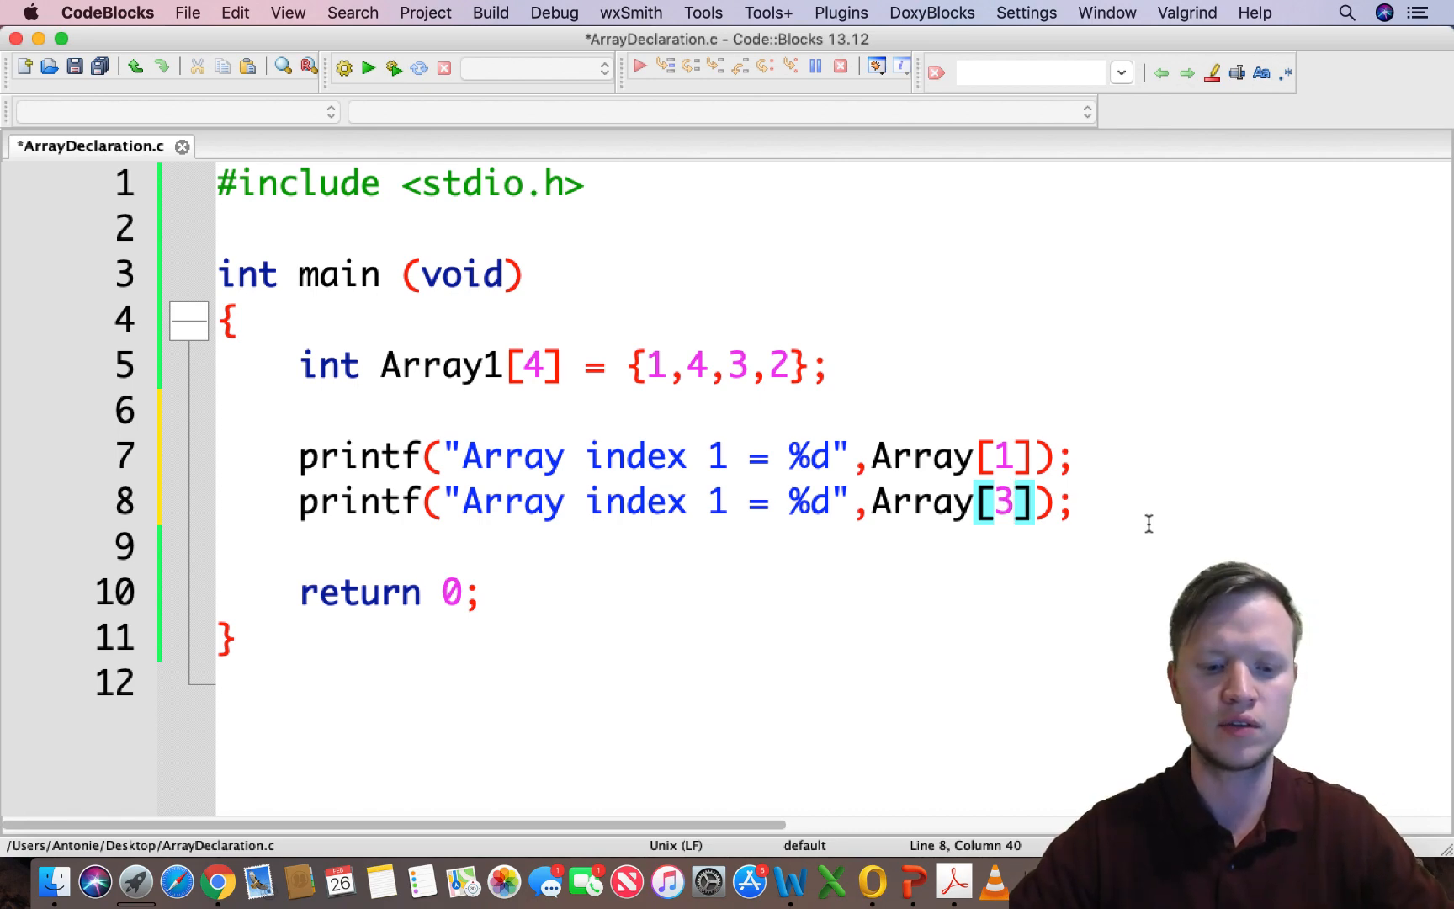
key(cmd+s)
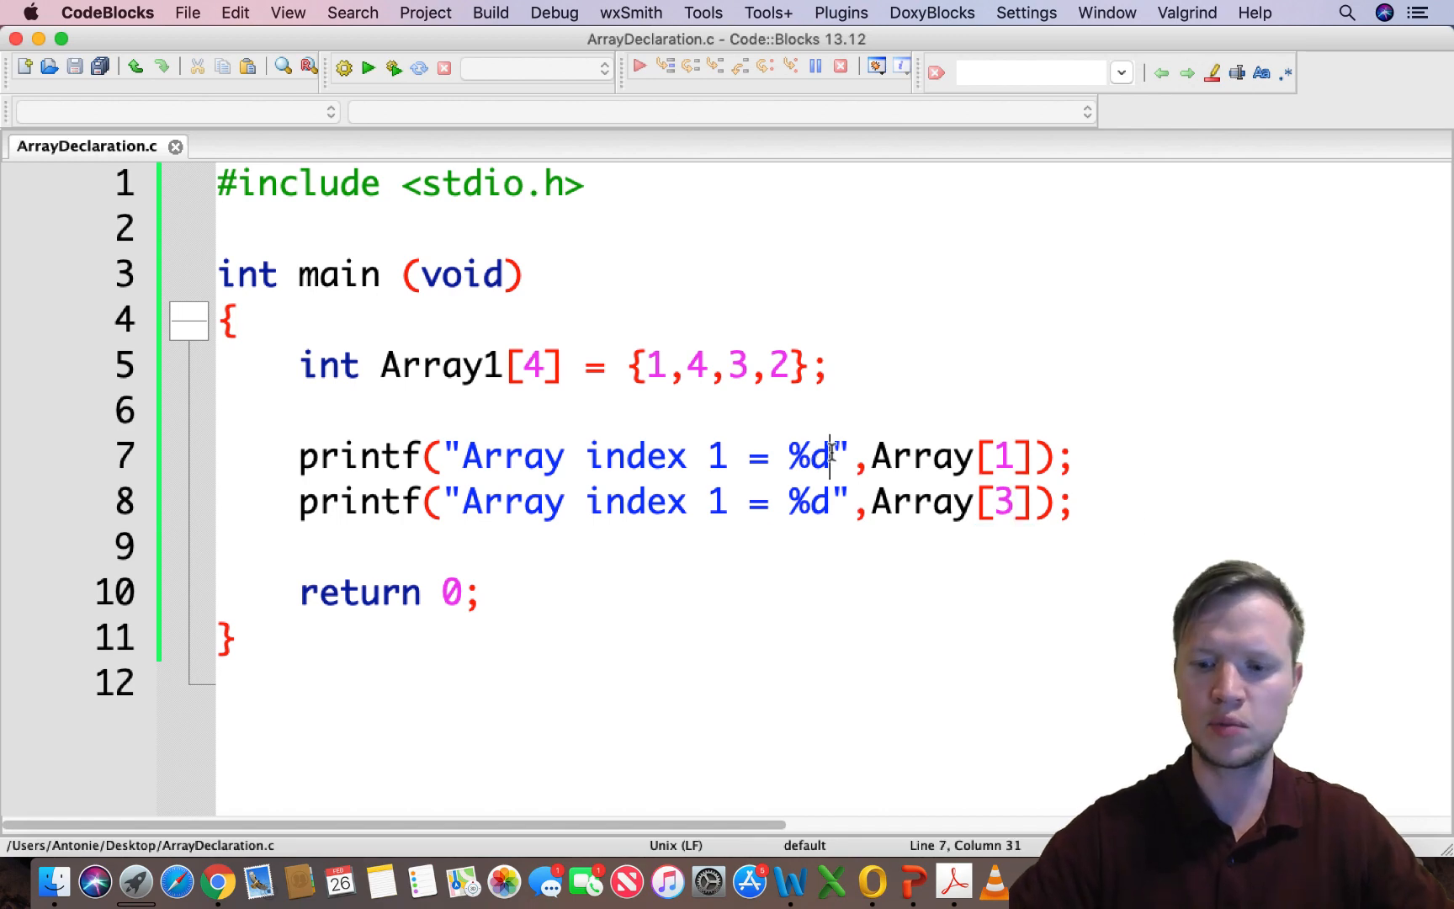
- End both format strings with \n and save again
text(\n)
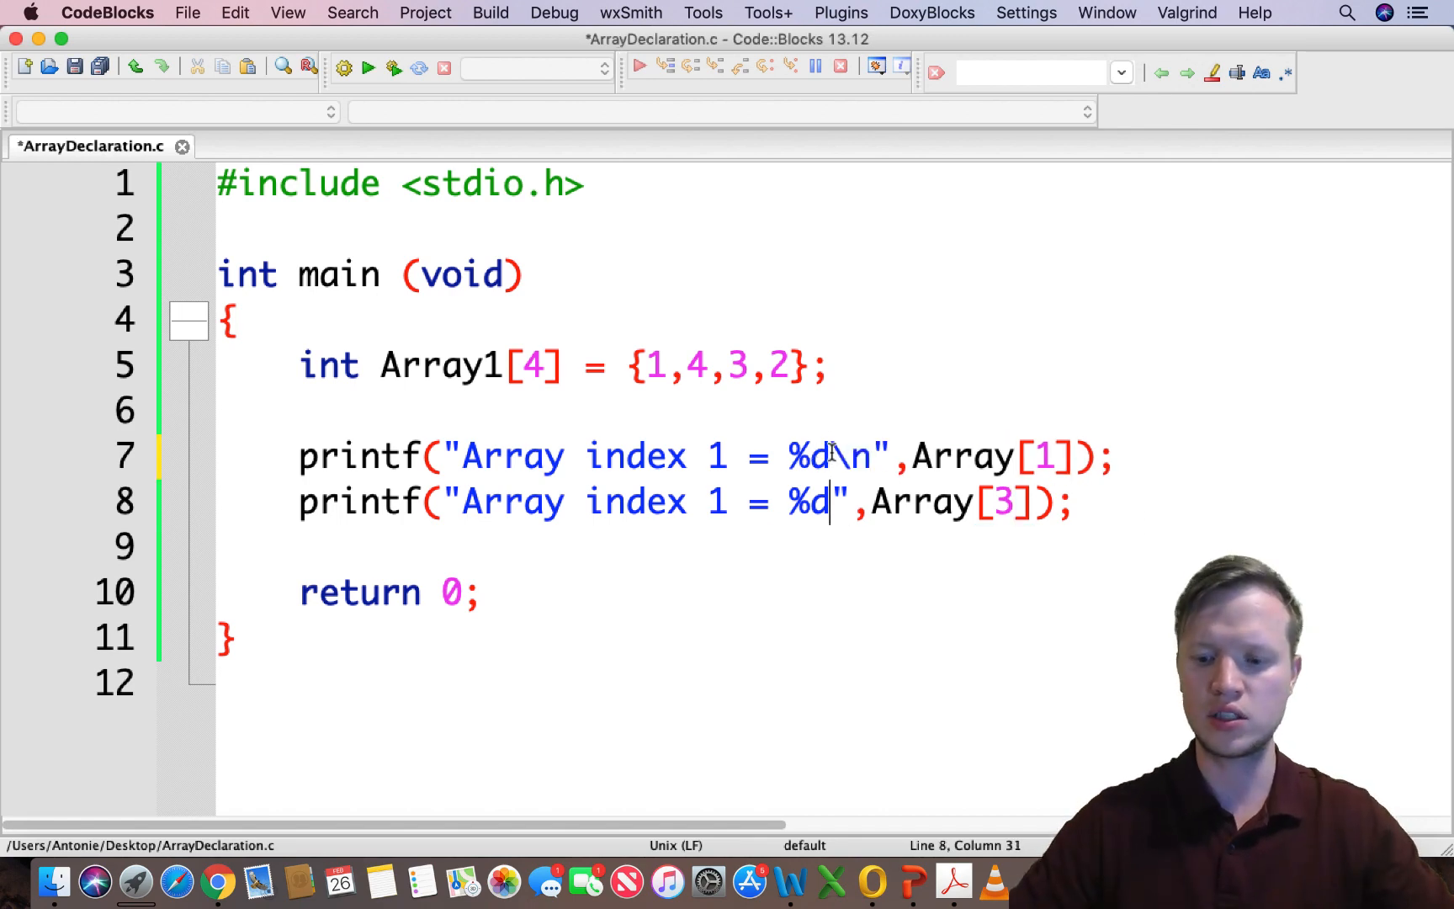
text(\n)
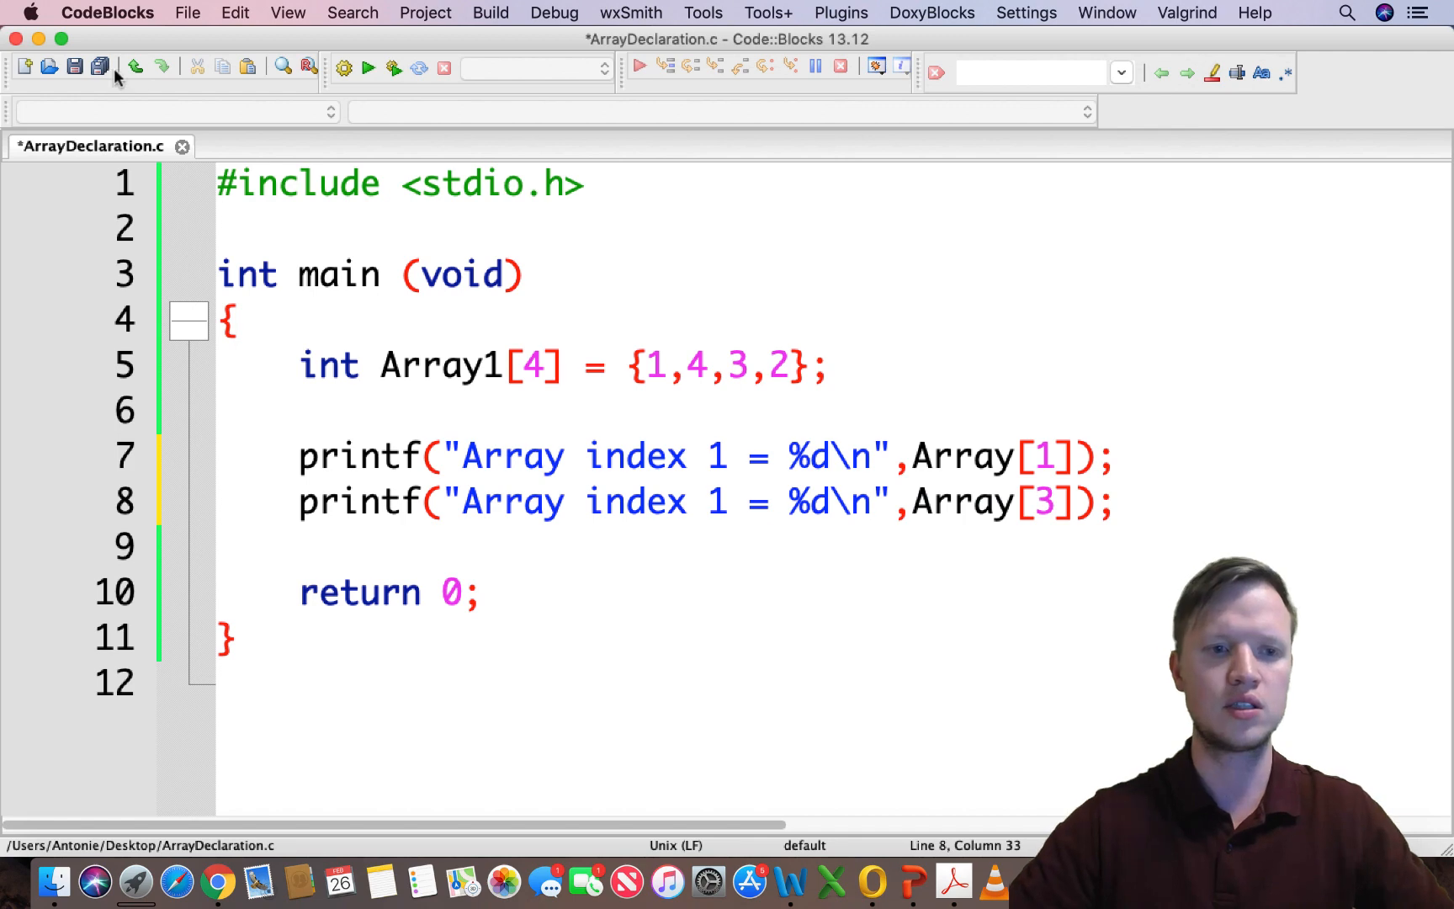
click(74, 65)
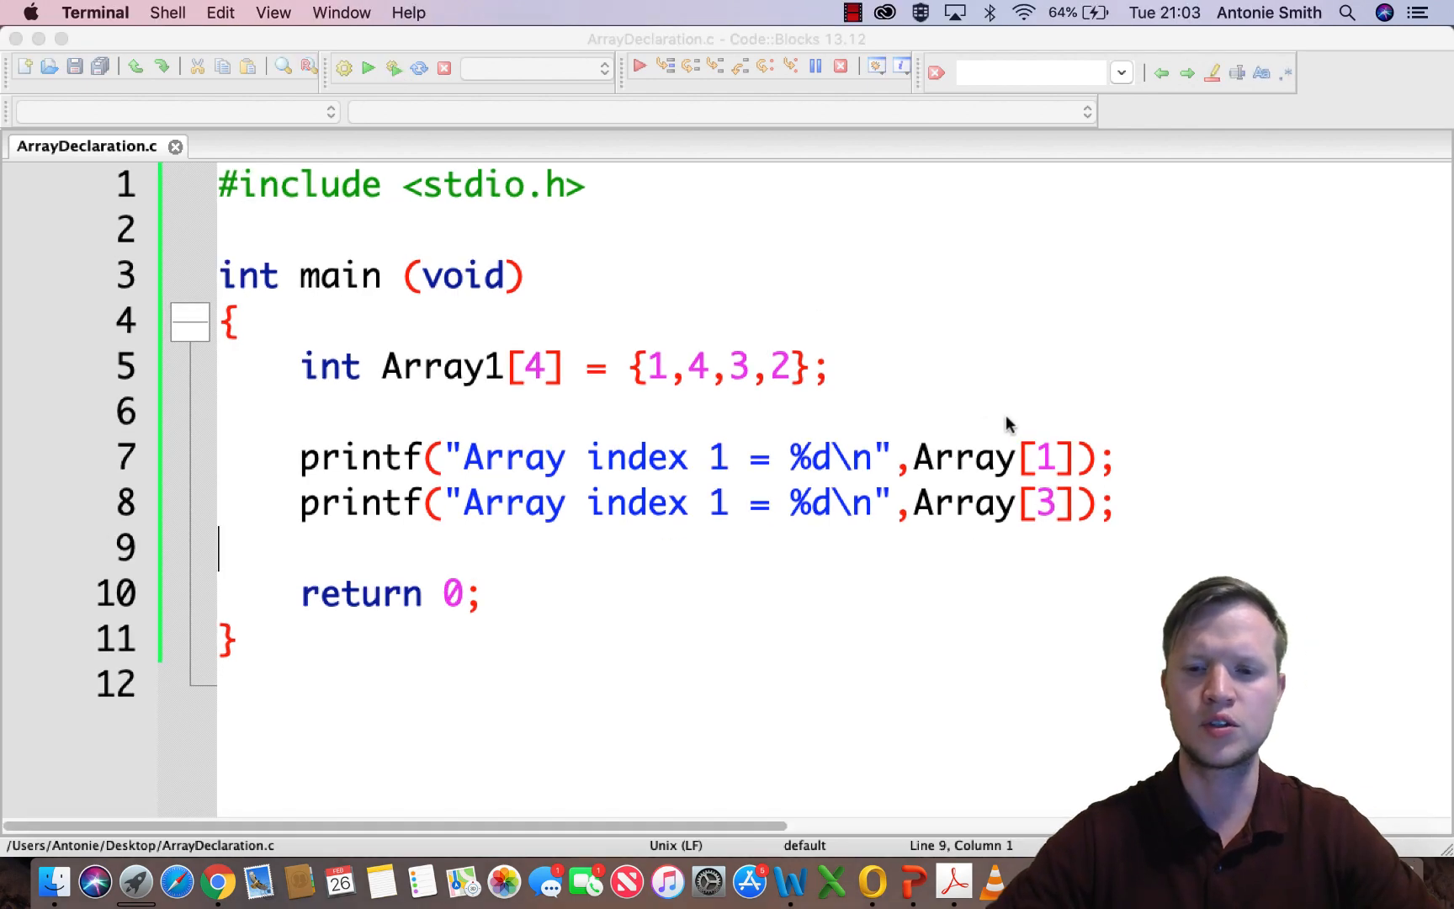
- Correct the printf arguments from Array to Array1, then build and run
click(927, 458)
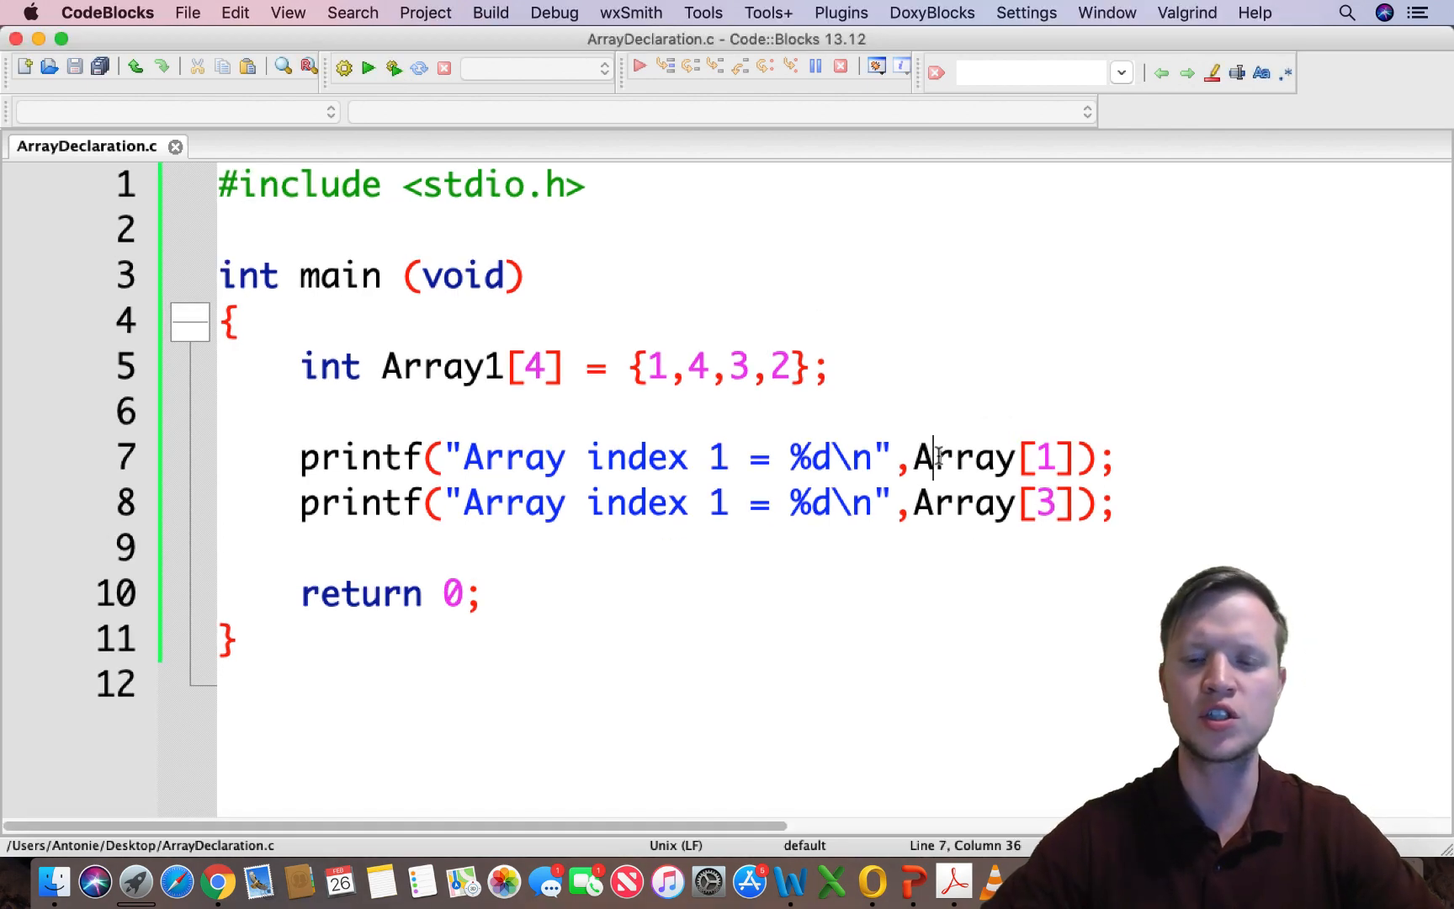
double_click(963, 458)
text(1)
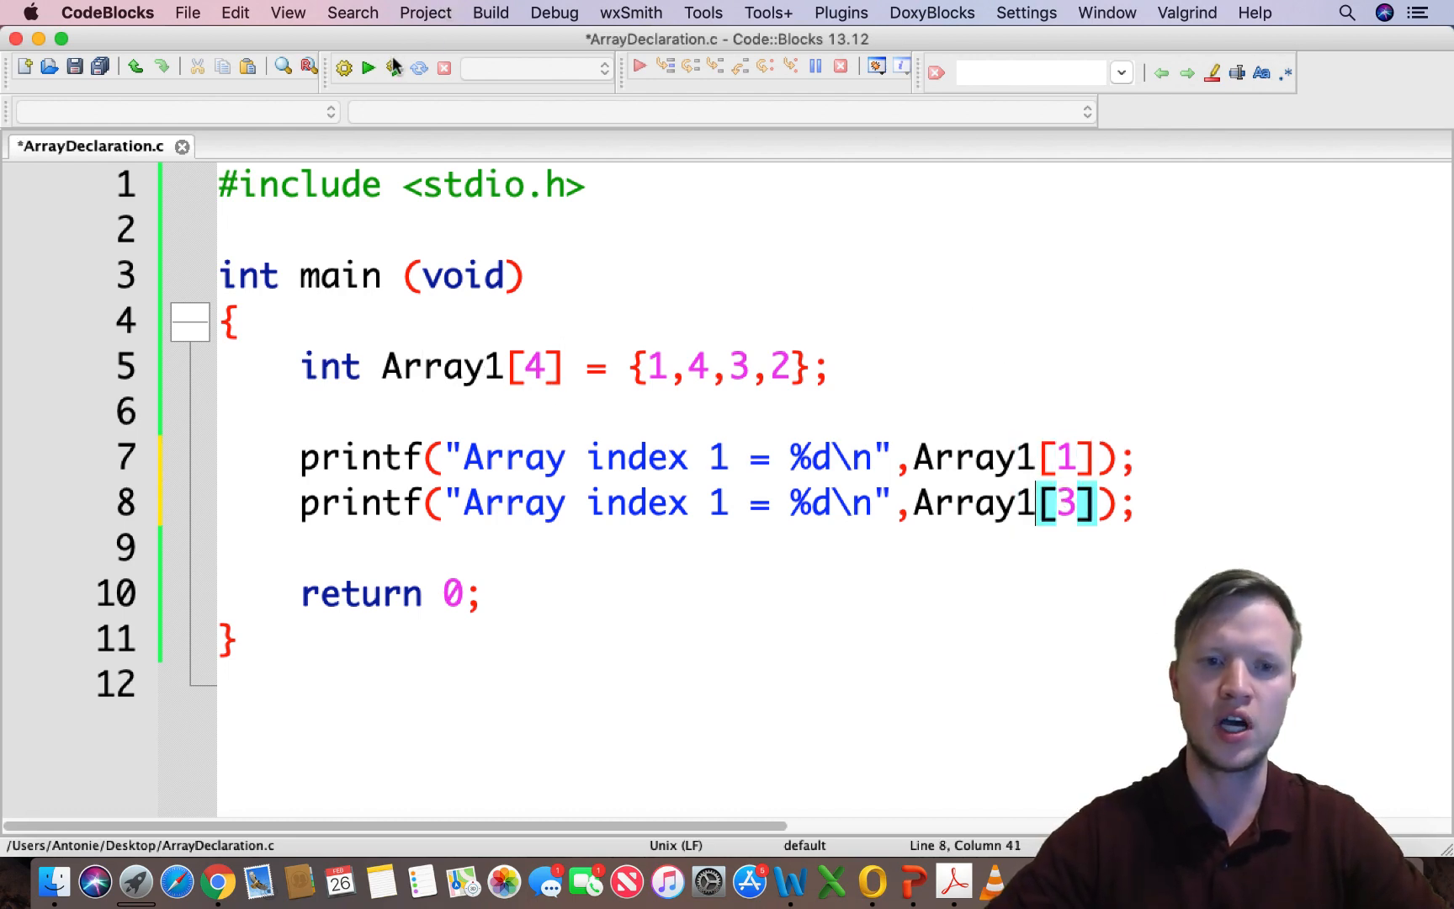
click(74, 65)
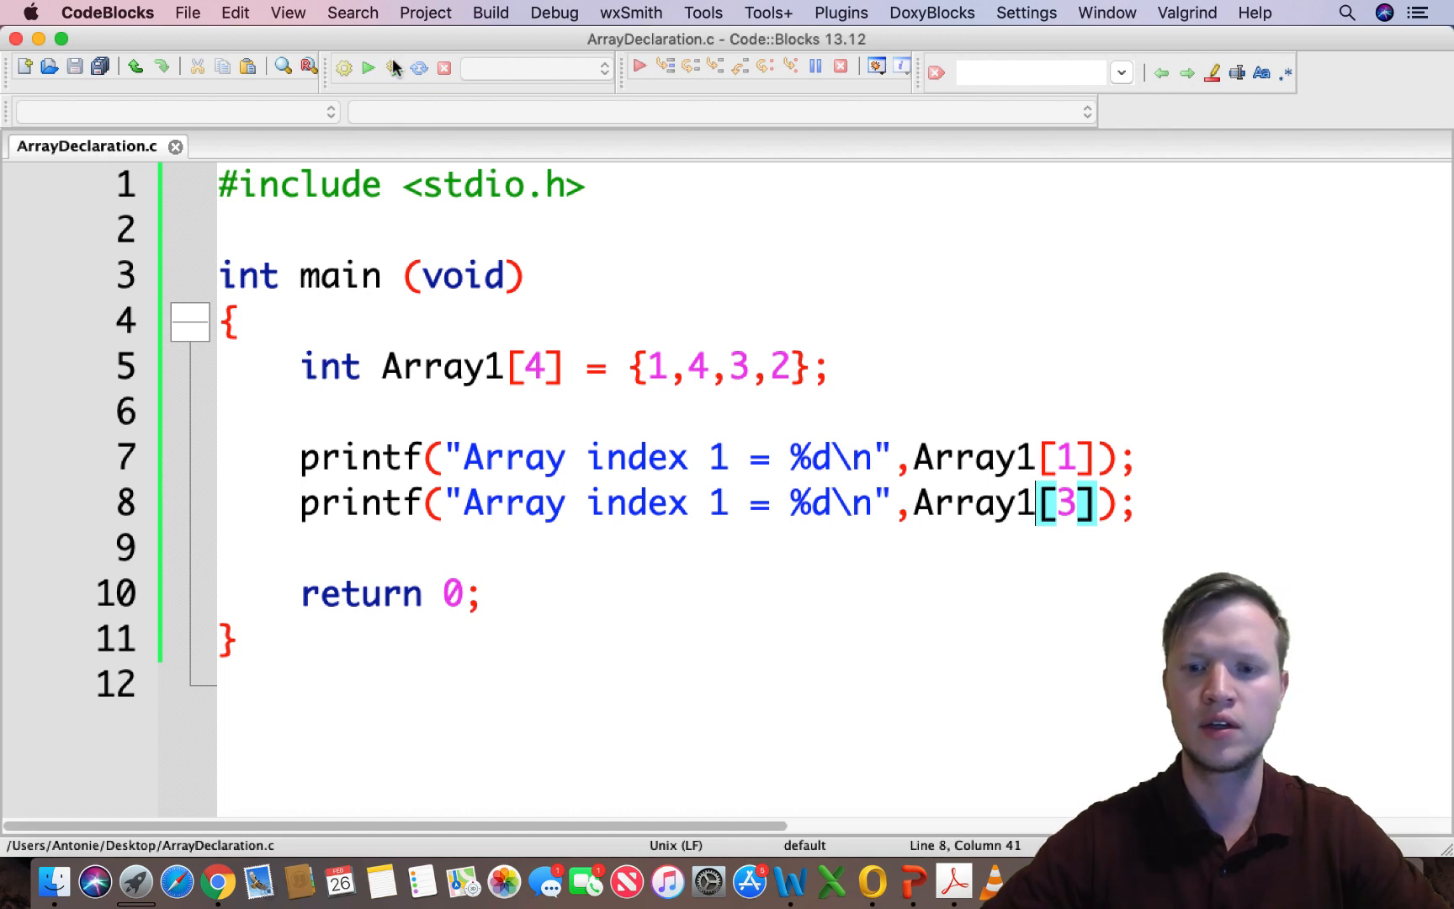
mouse_move(434, 104)
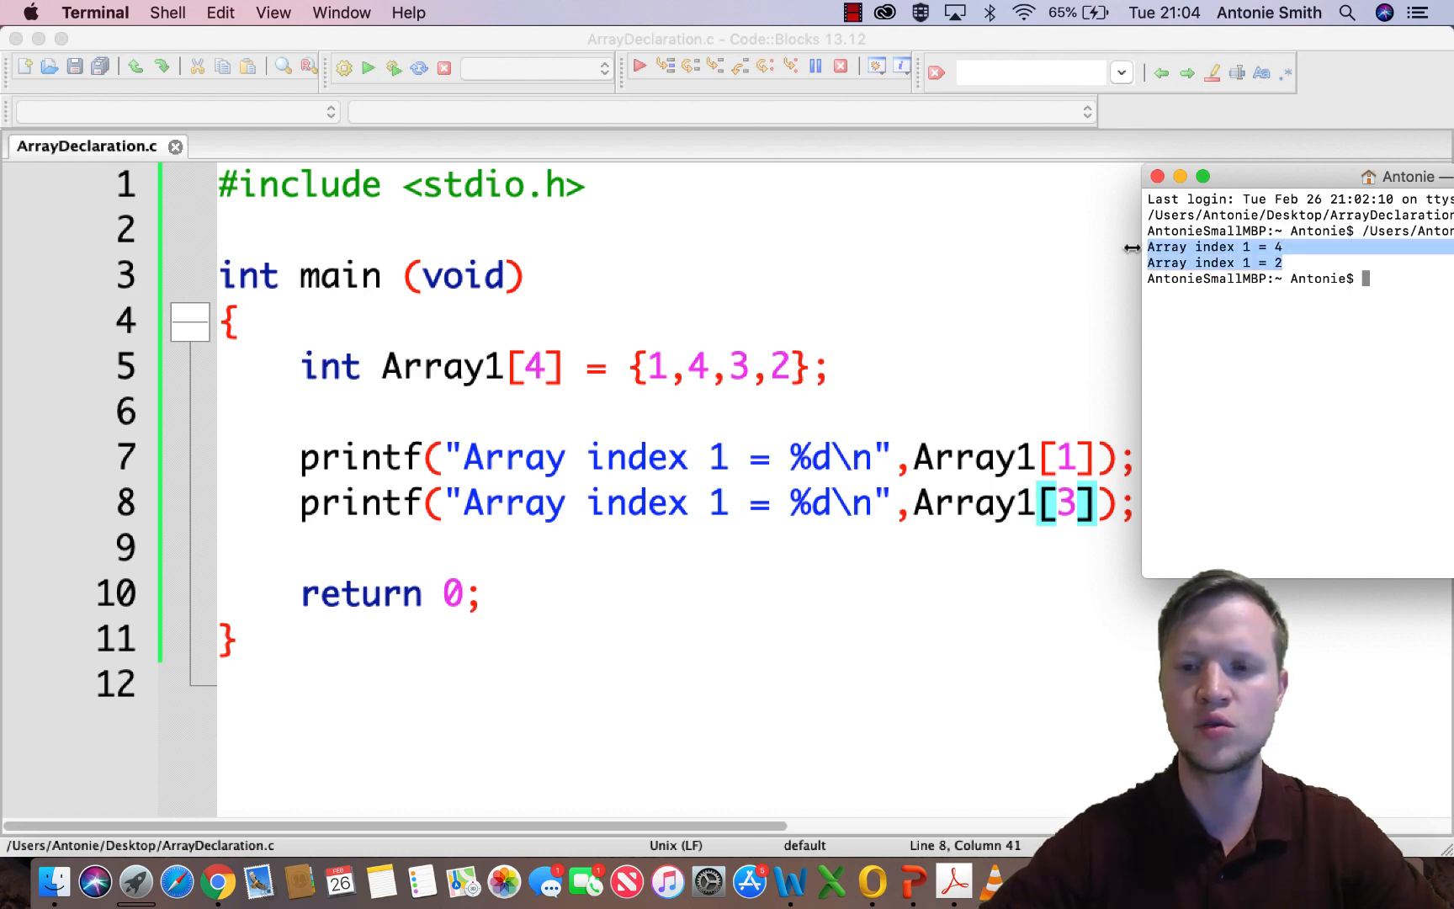
mouse_move(1306, 251)
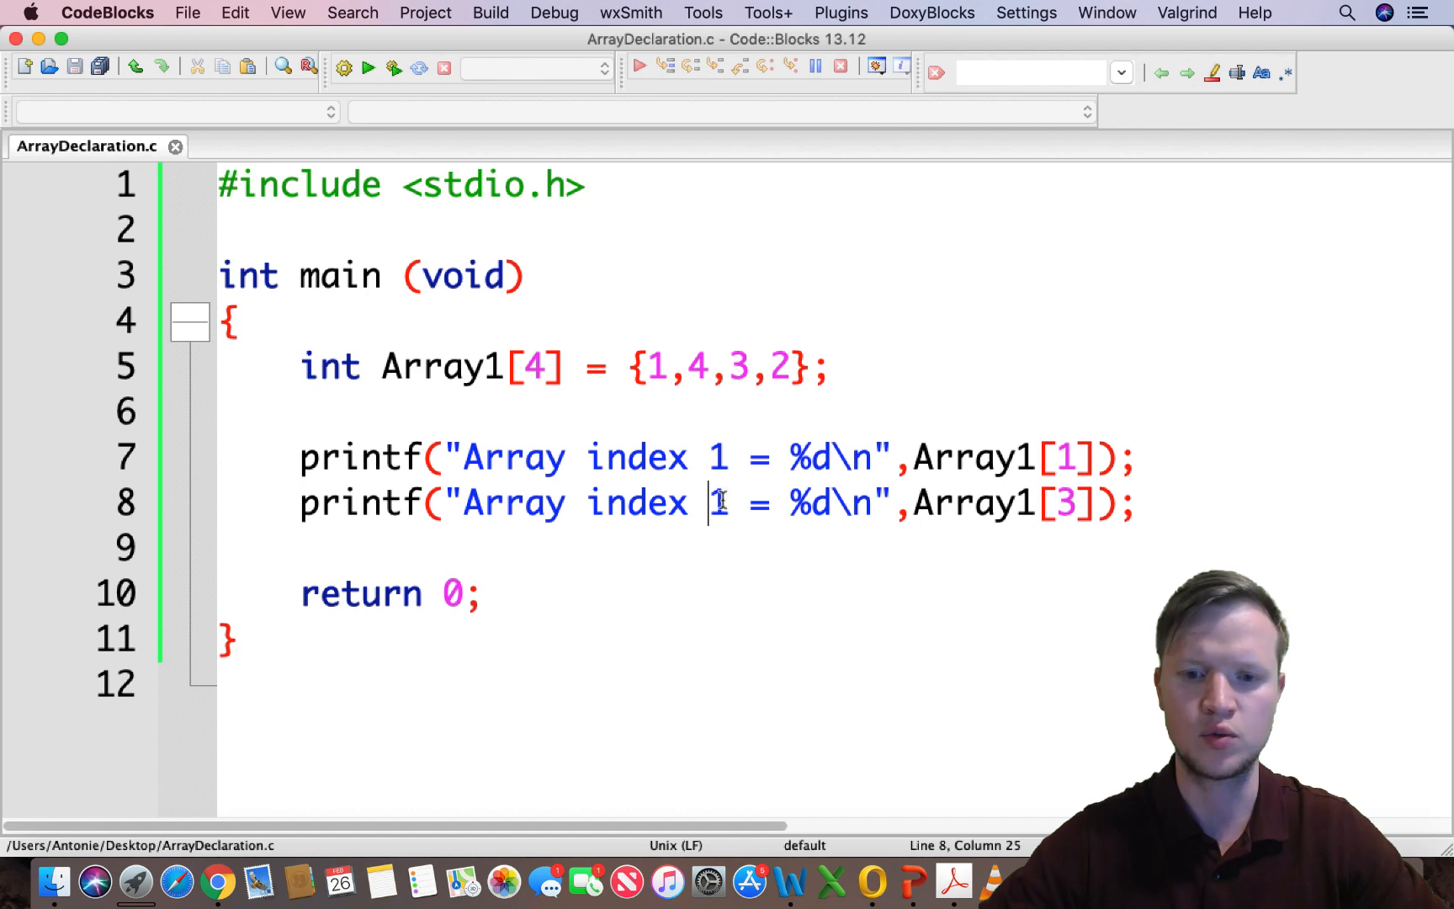
- Change the second printf label to "Array index 3" and rebuild and run
text(3)
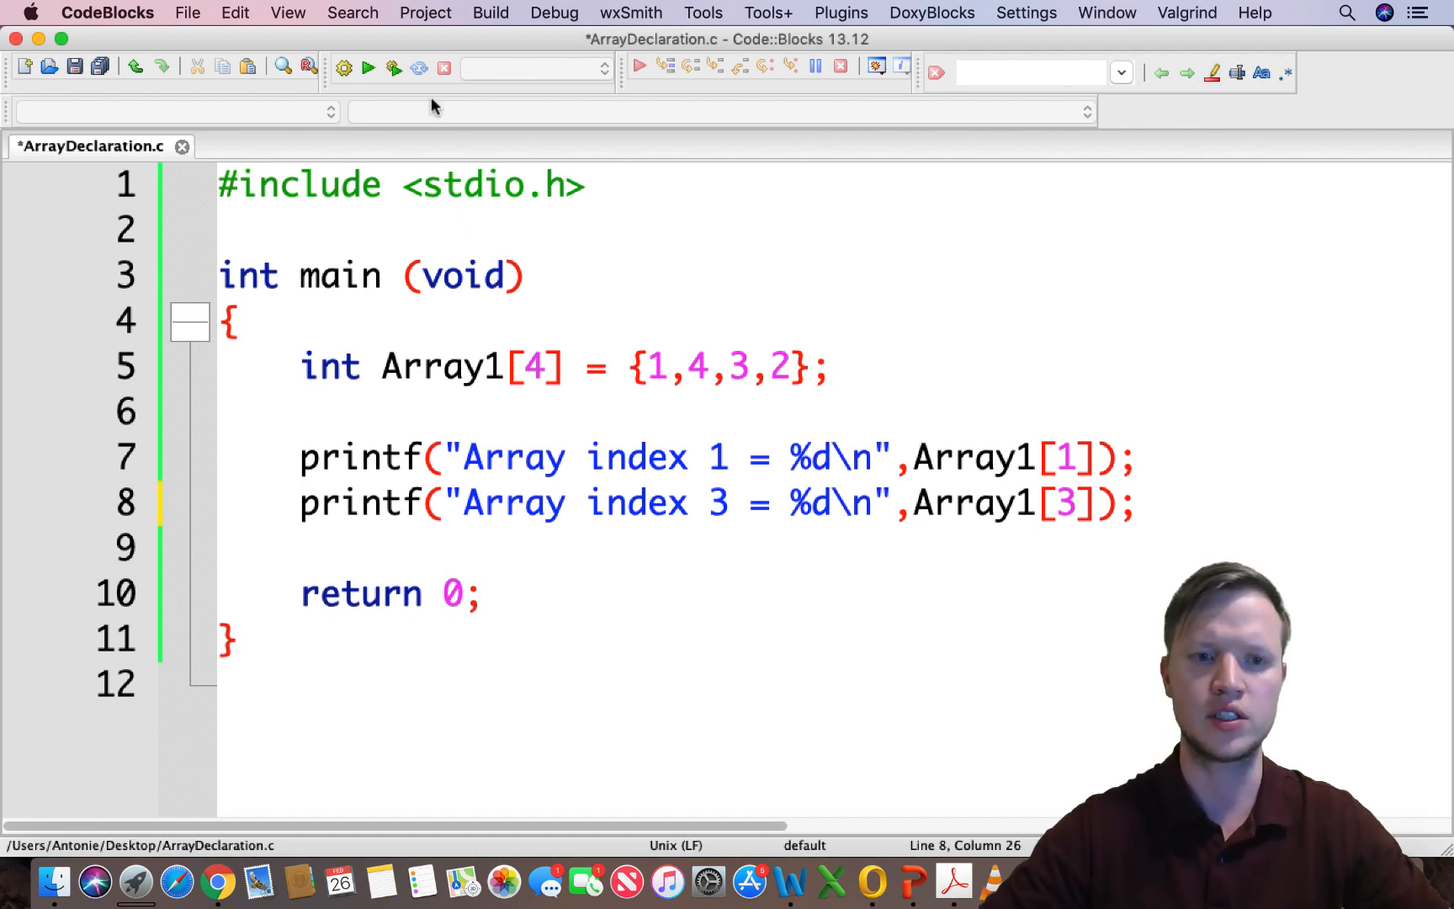
click(392, 69)
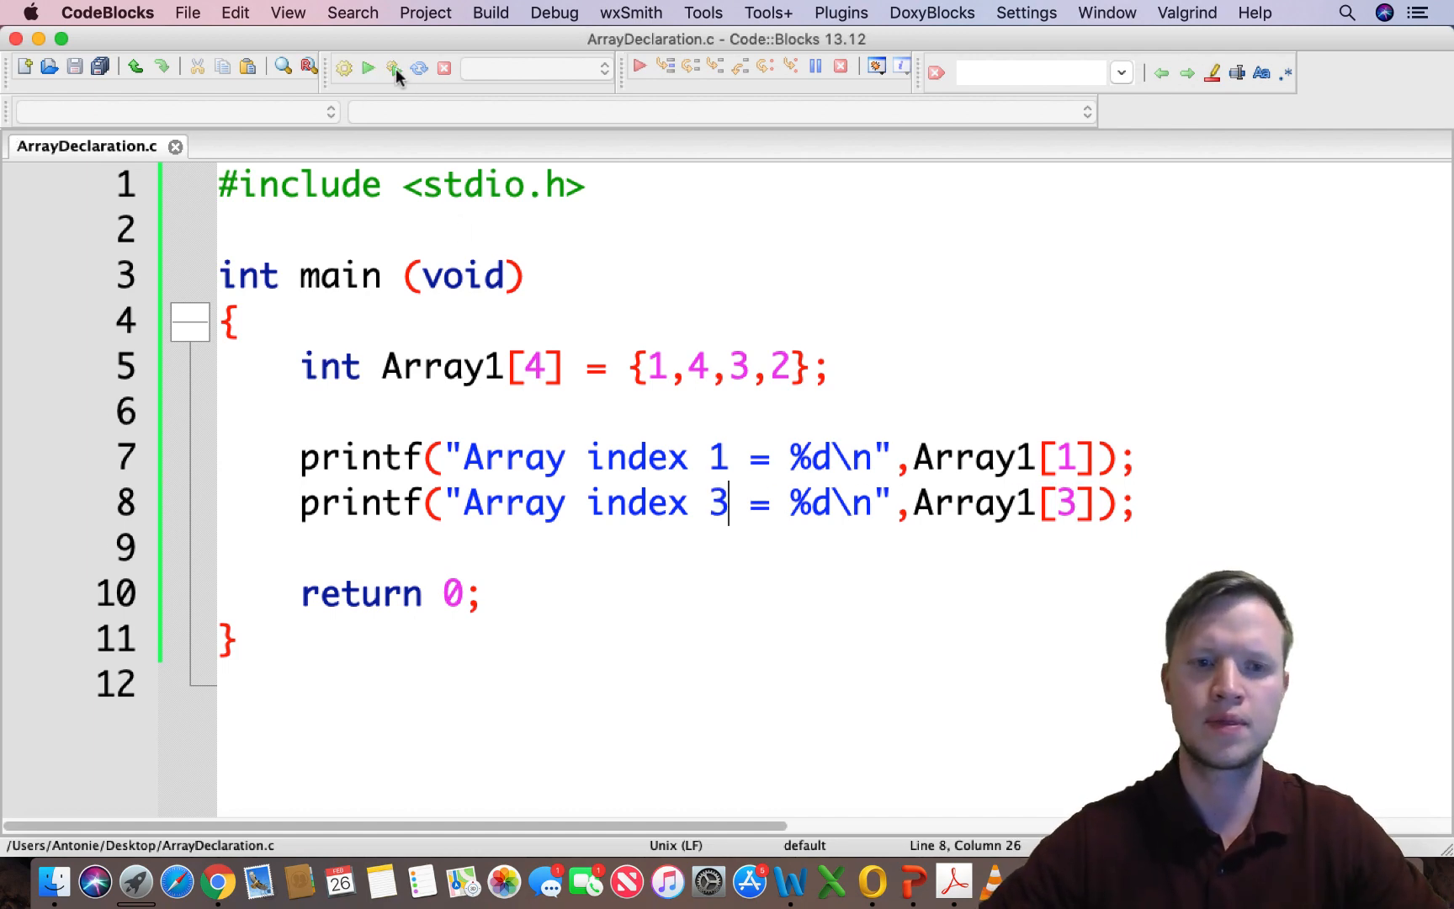